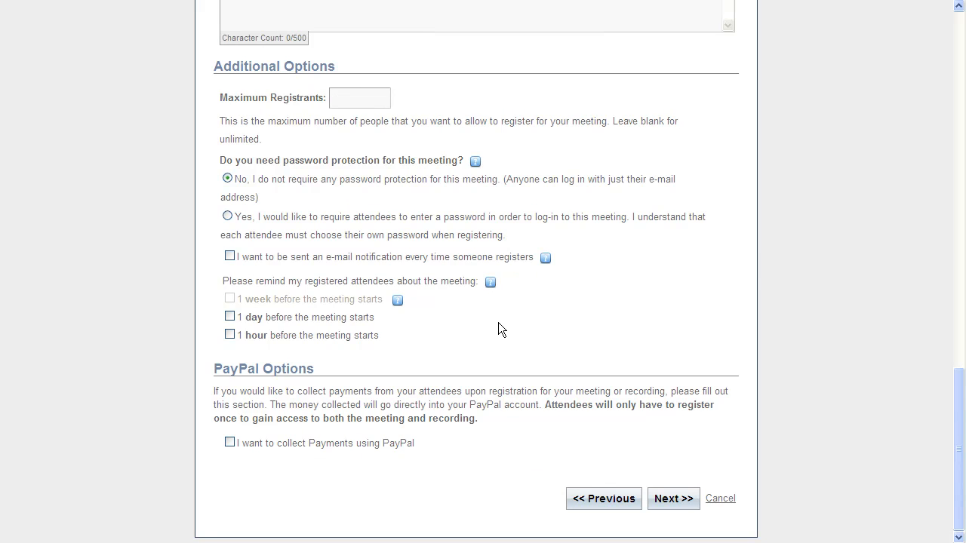
mouse_move(807, 396)
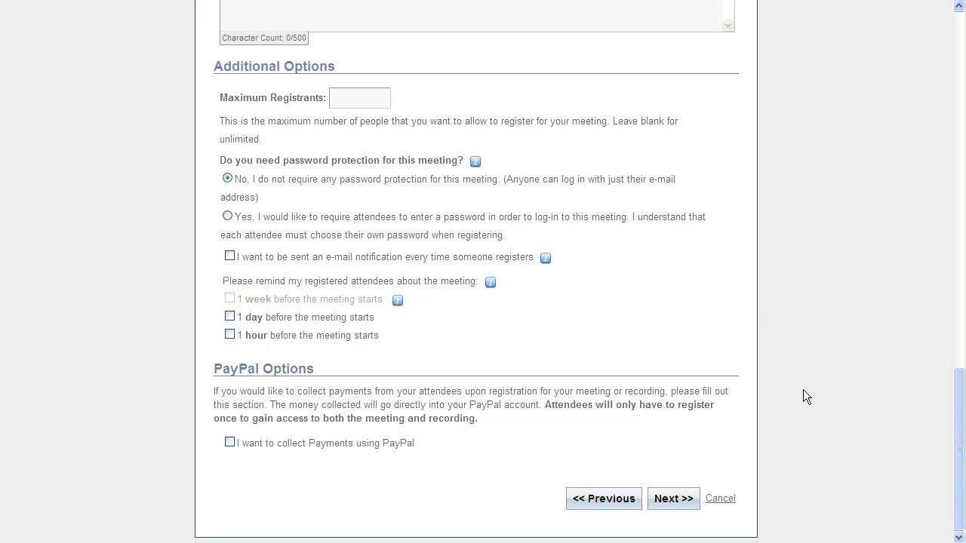
mouse_move(672, 498)
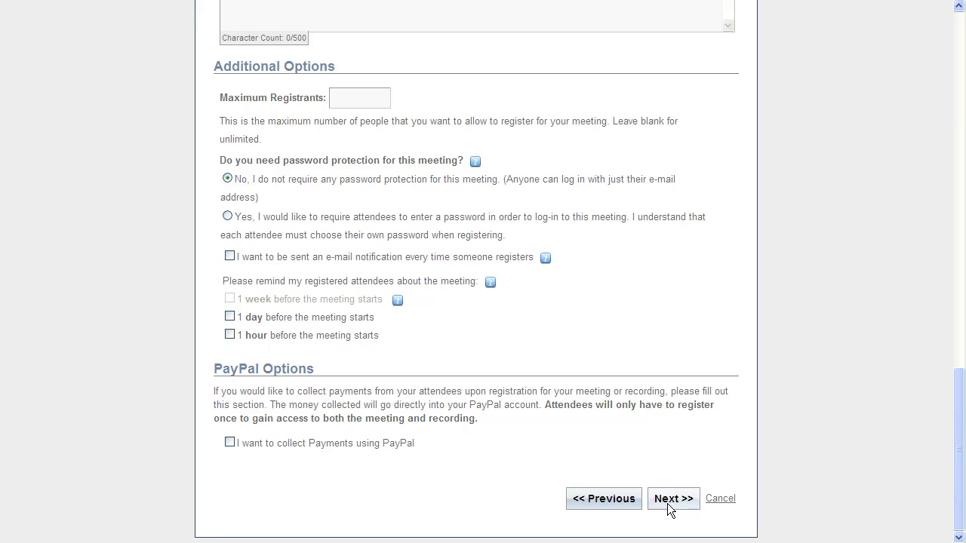
Submit the registration page with Next >> to reach the Survey step
click(672, 498)
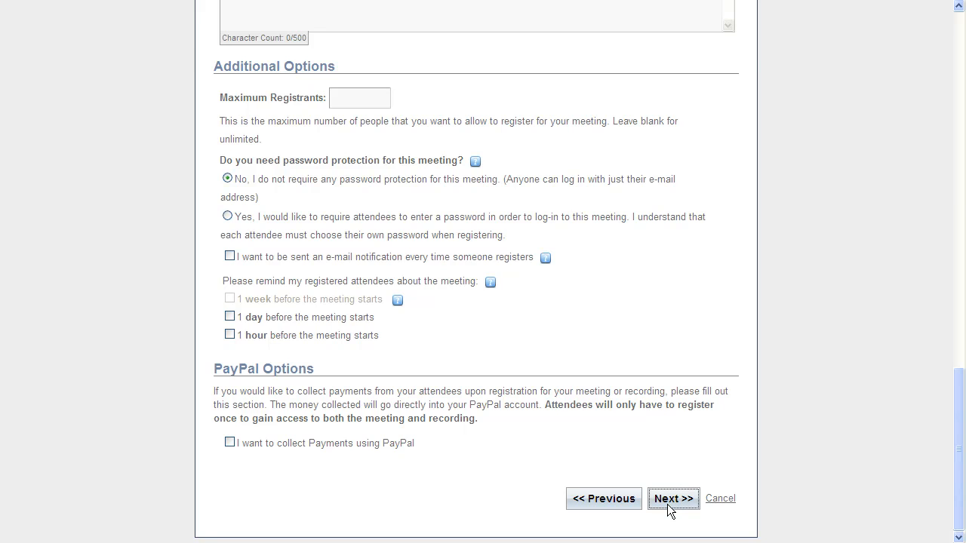
click(673, 498)
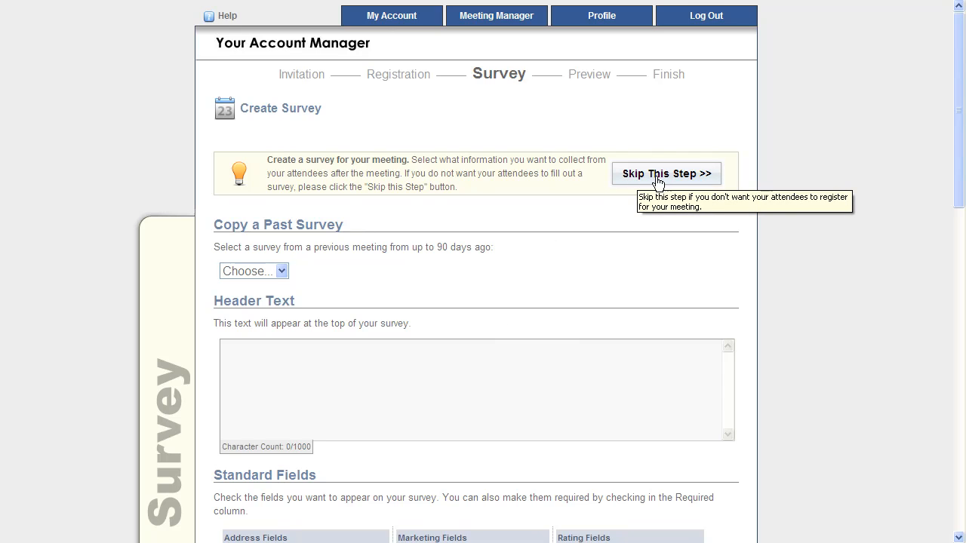
mouse_move(449, 288)
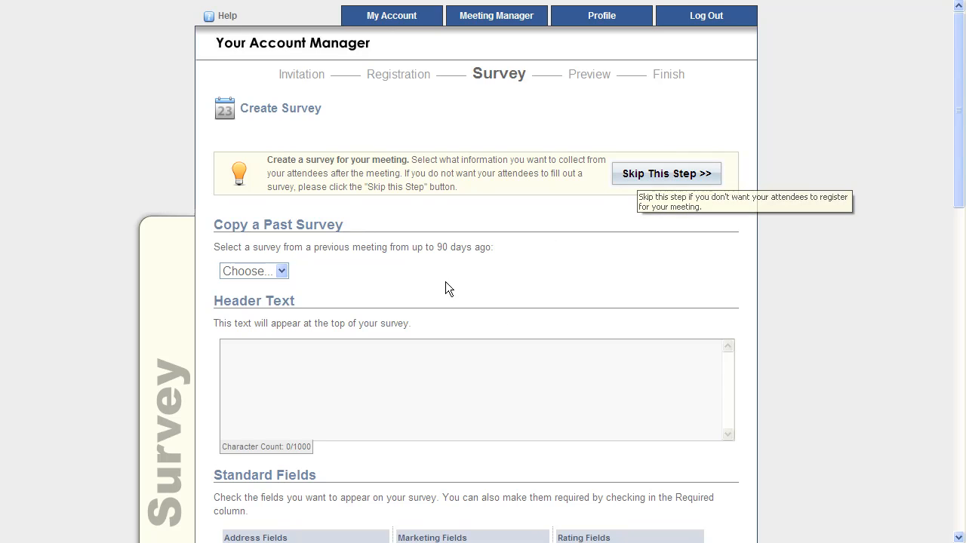
click(254, 271)
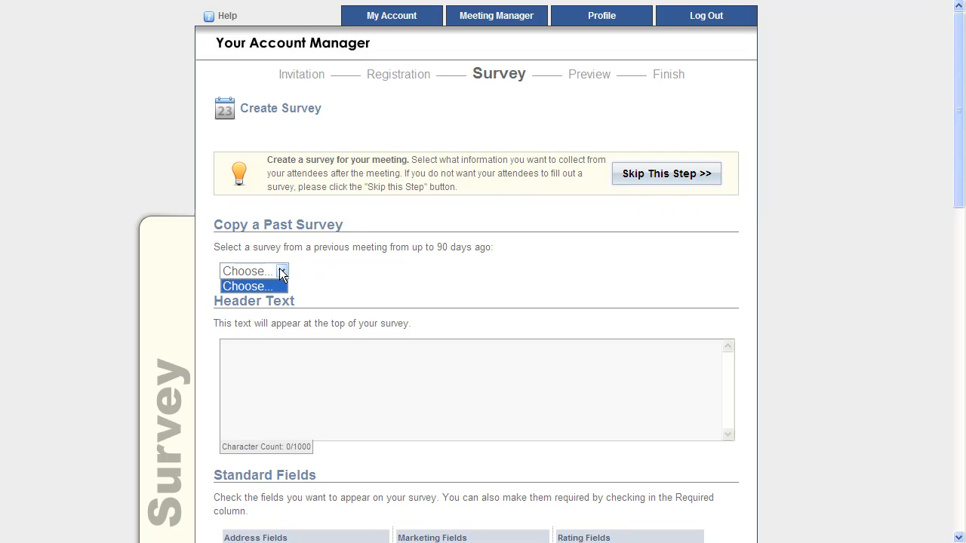
click(254, 271)
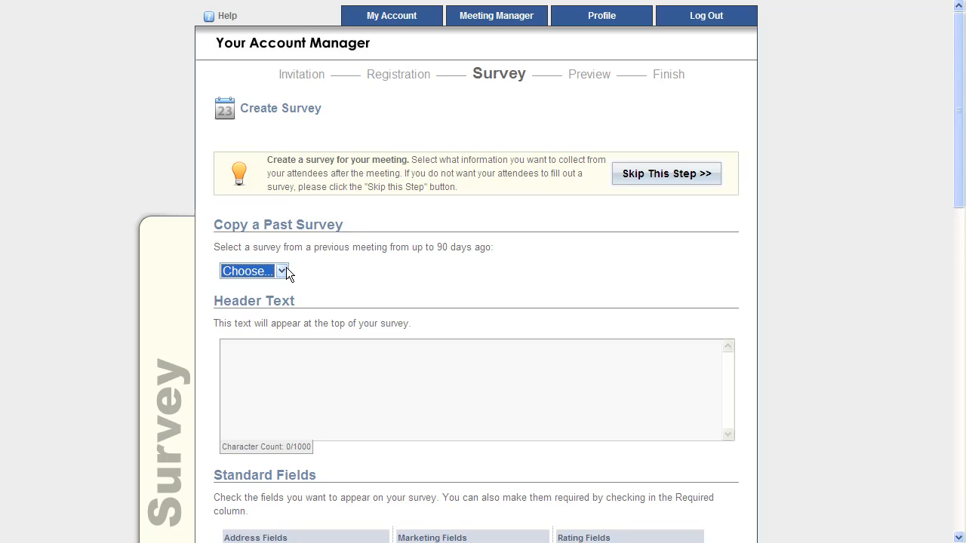
Enter 'Please take my survey' as the survey header text
scroll(down, 3)
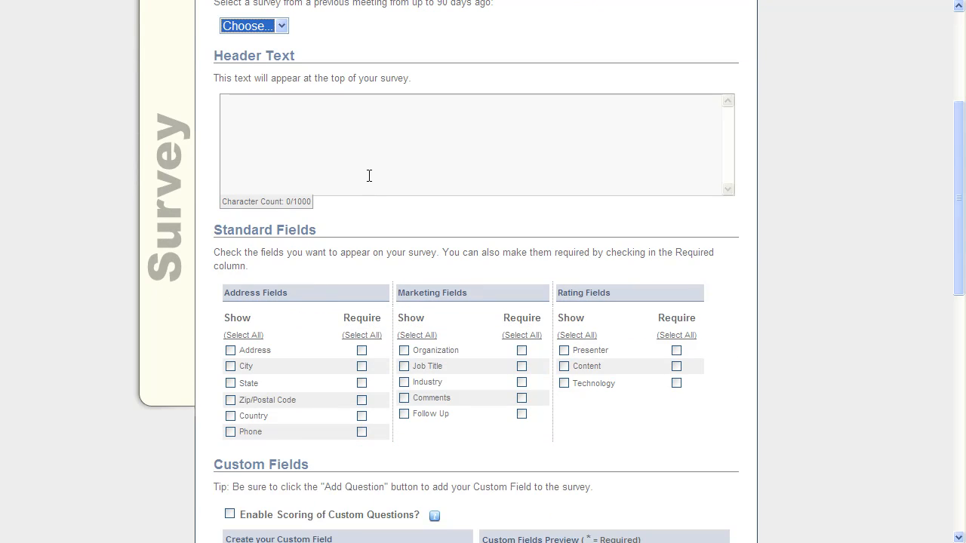
text(P)
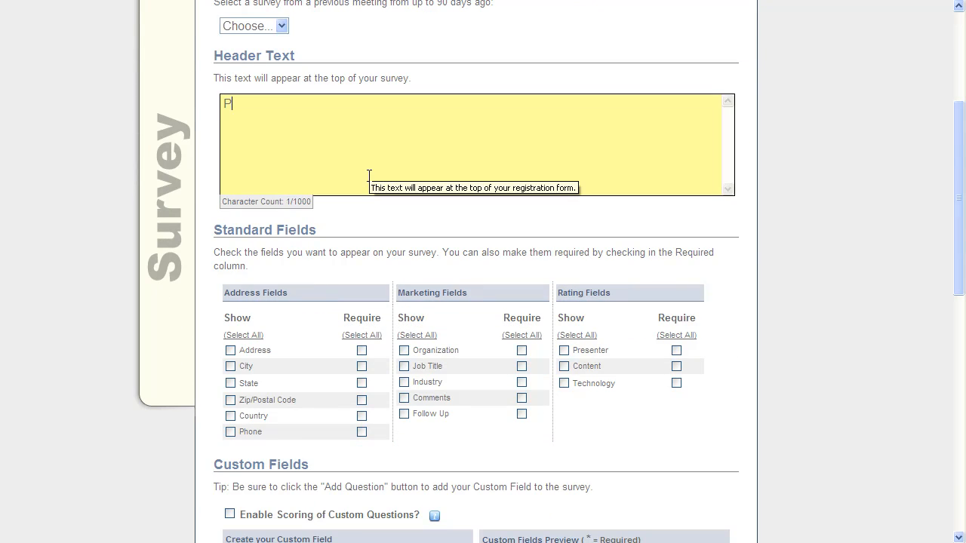
text(lease take my su)
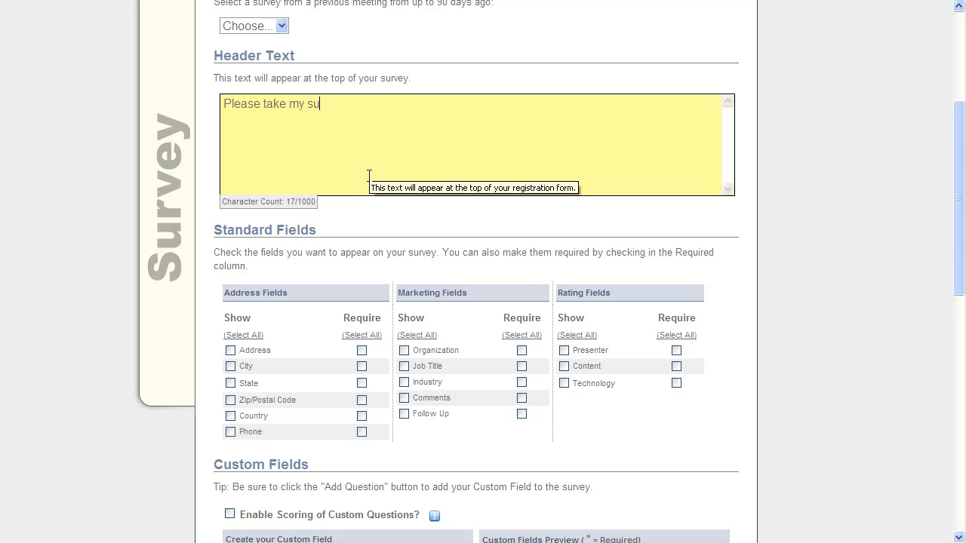
text(rvey)
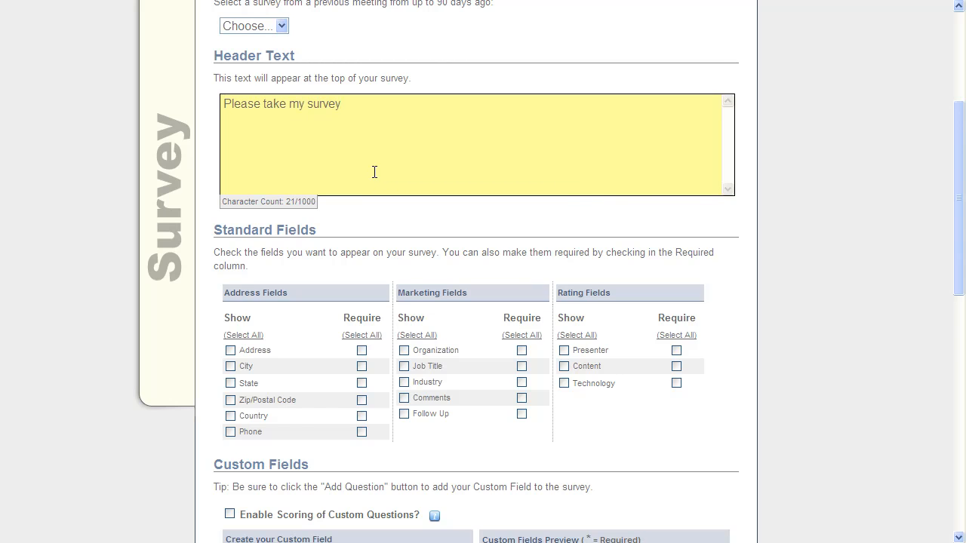
Show the City and Follow Up standard fields and make Presenter rating required
scroll(down, 3)
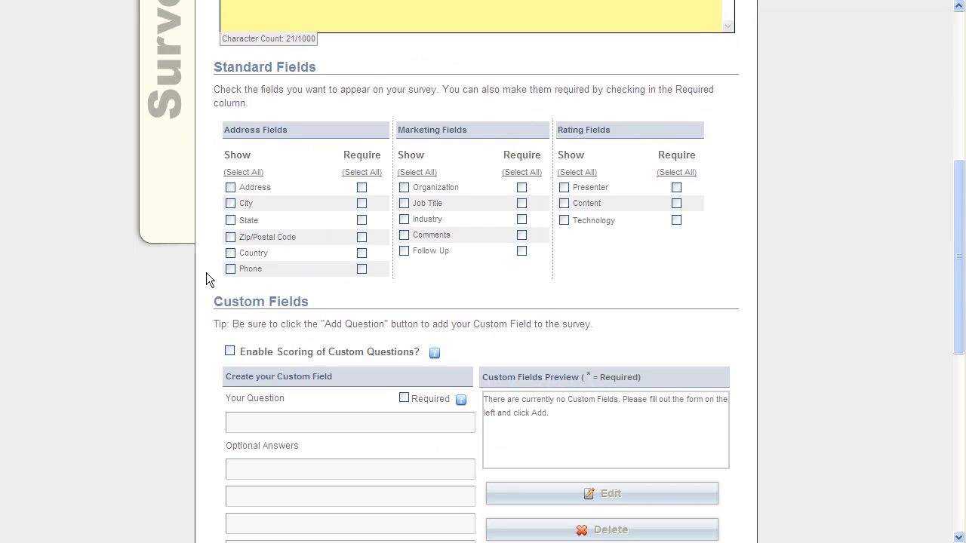
click(230, 203)
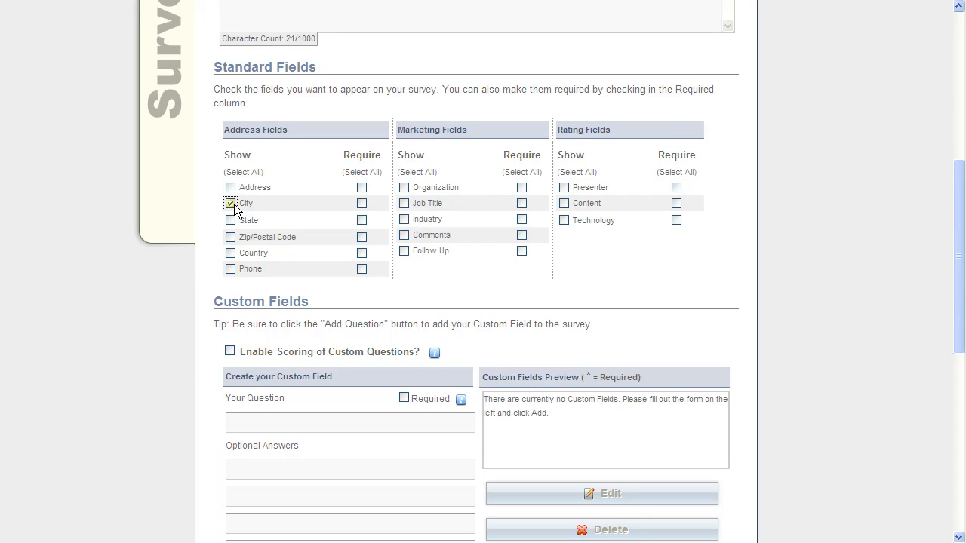
click(404, 250)
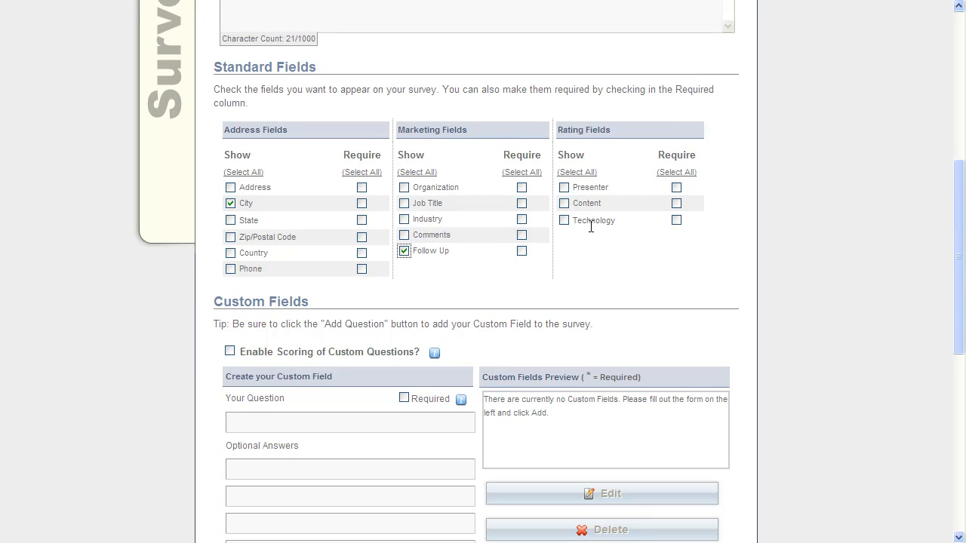
click(677, 187)
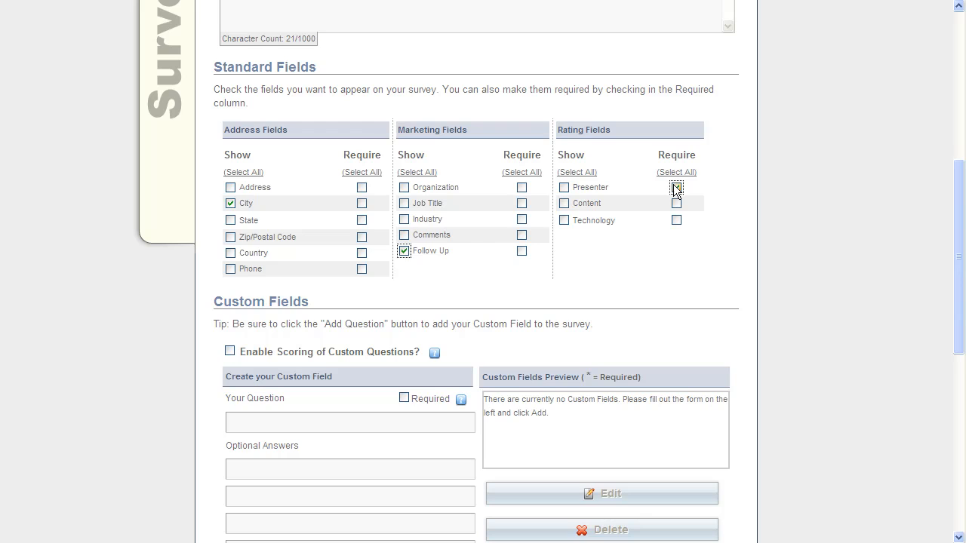
click(677, 187)
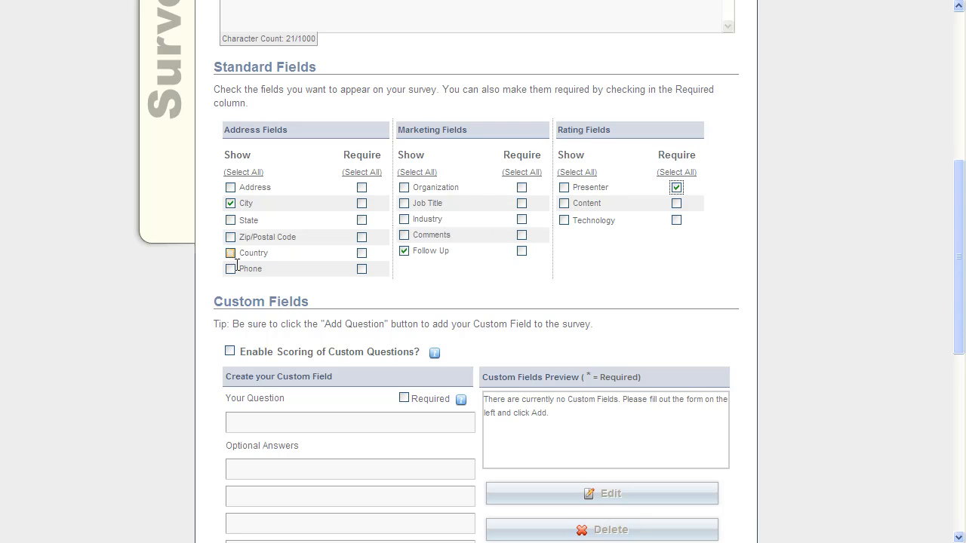
click(229, 253)
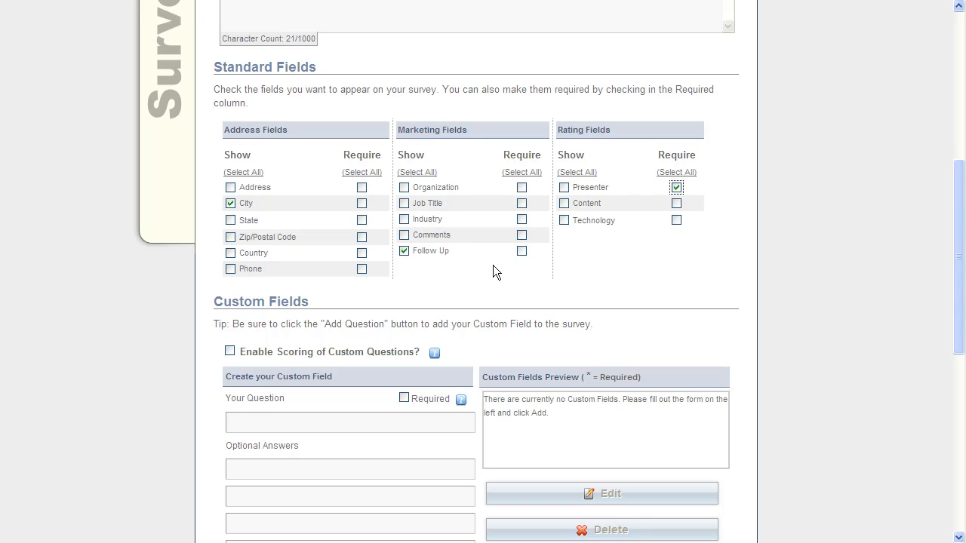
mouse_move(575, 121)
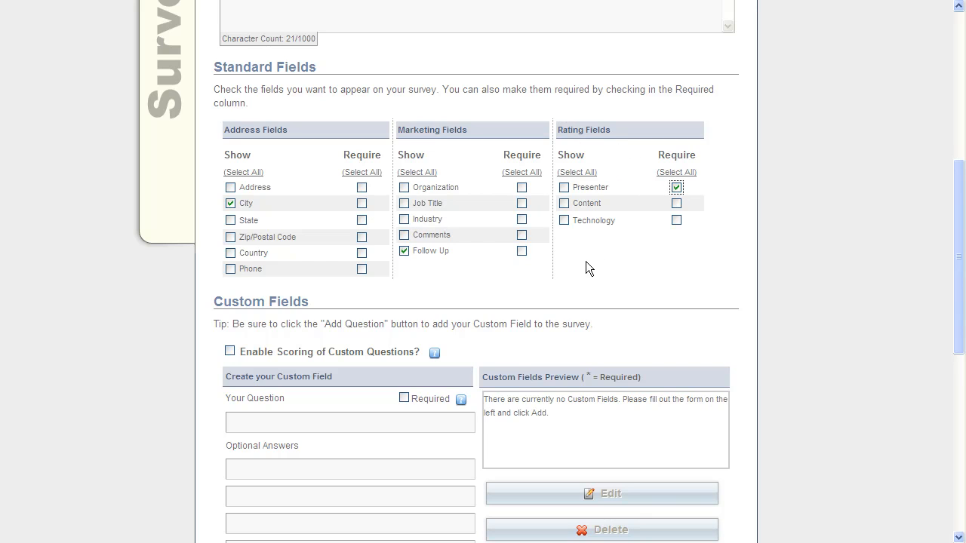
Turn on 'Enable Scoring of Custom Questions?' in the Custom Fields section
scroll(down, 3)
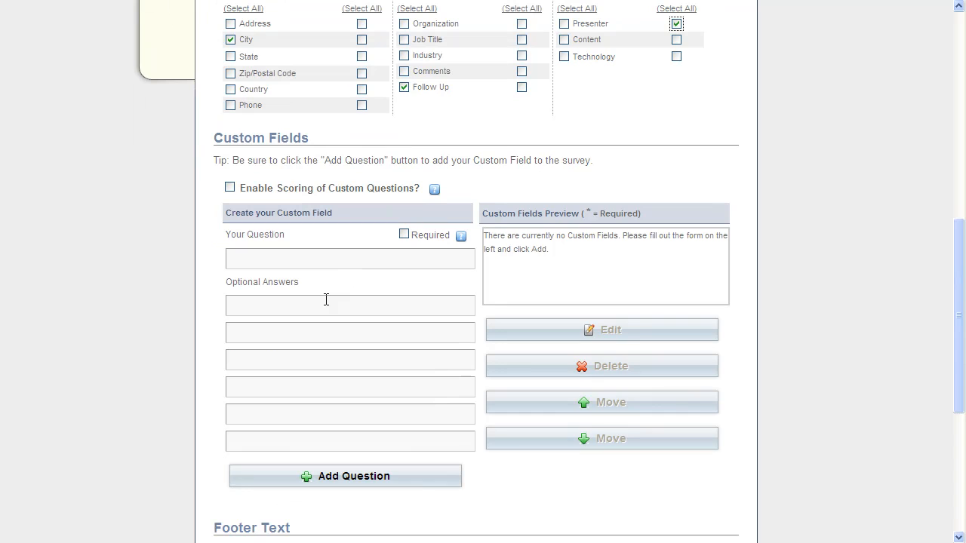
mouse_move(280, 187)
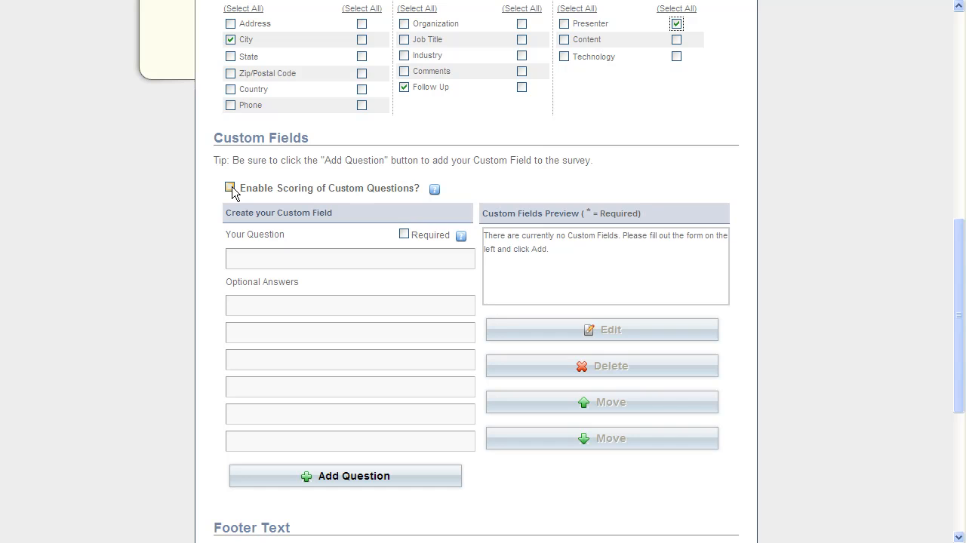
click(230, 188)
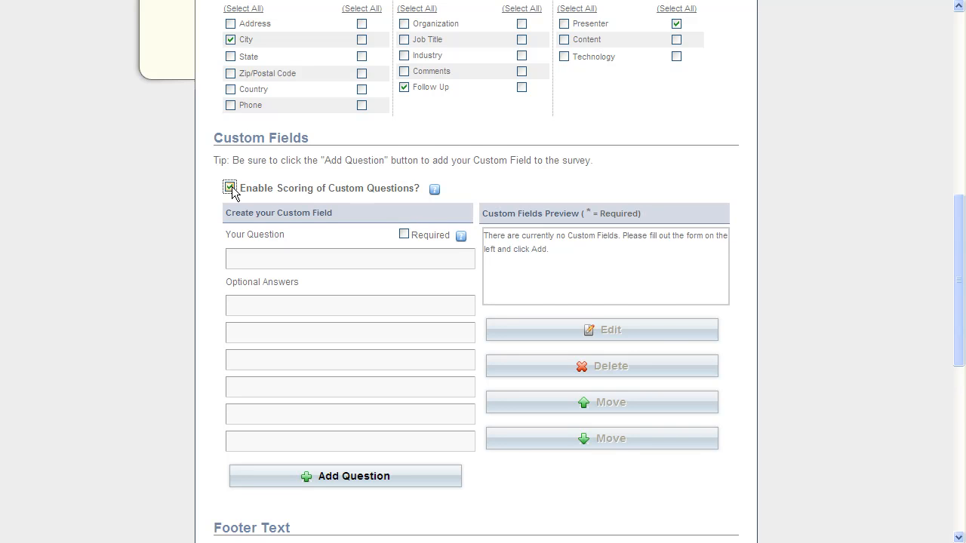
click(230, 188)
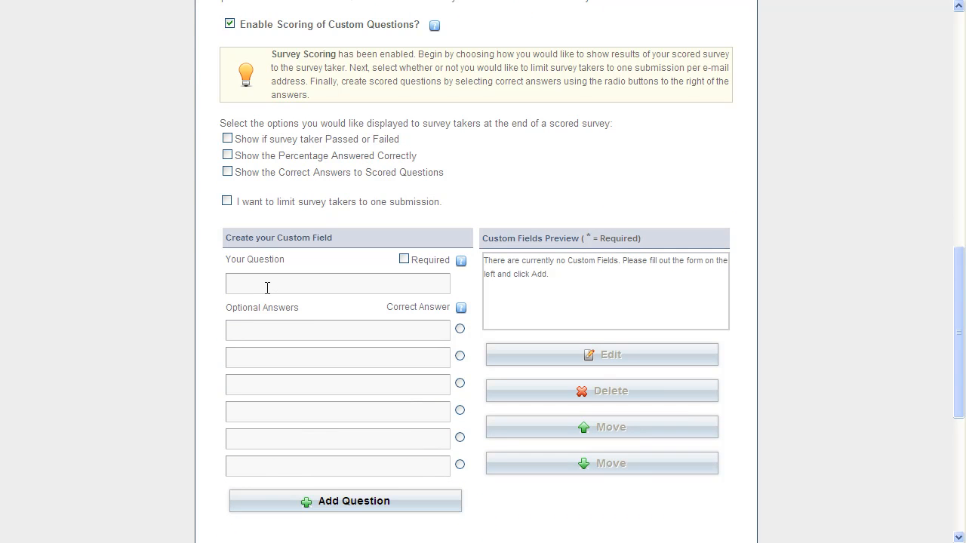
Write the question 'What is 1+1?' and mark it required
click(337, 283)
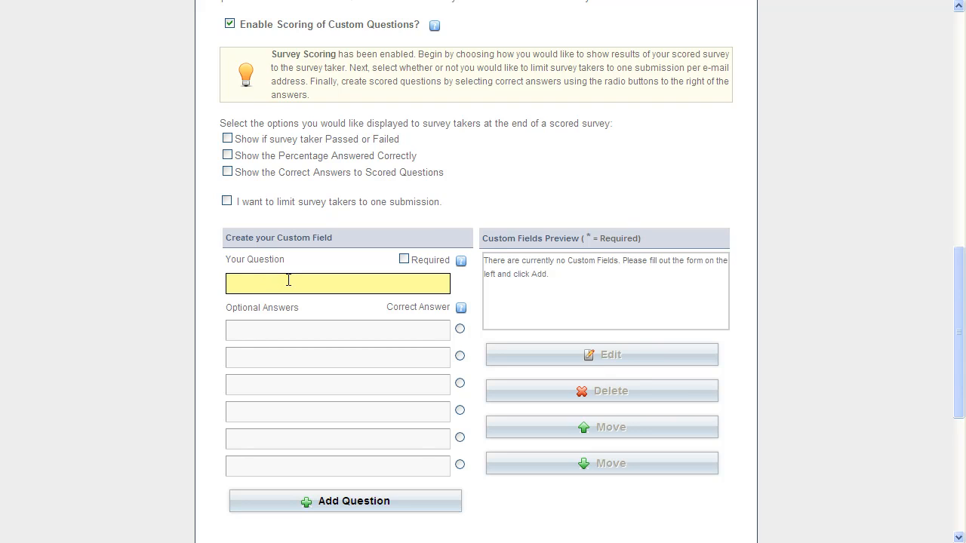
text(What is)
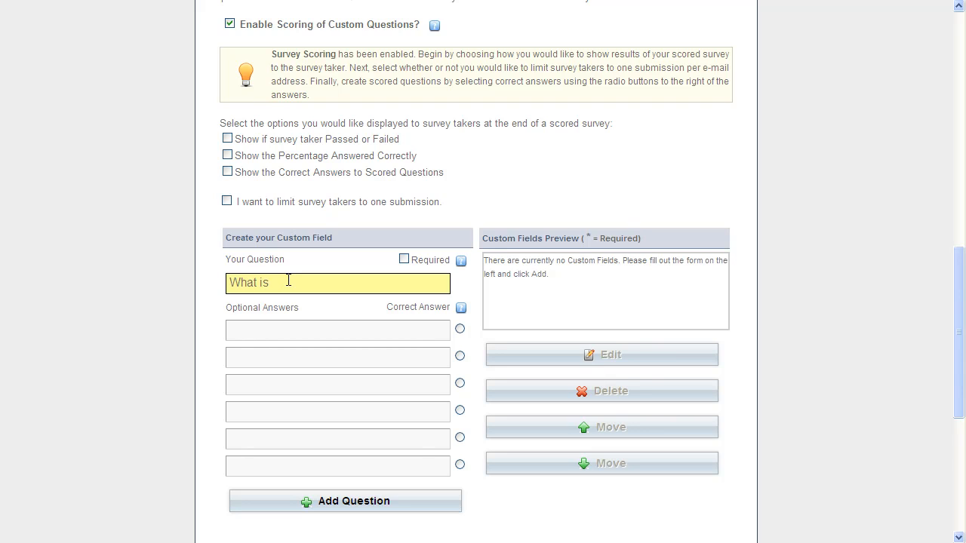
text(1+1?)
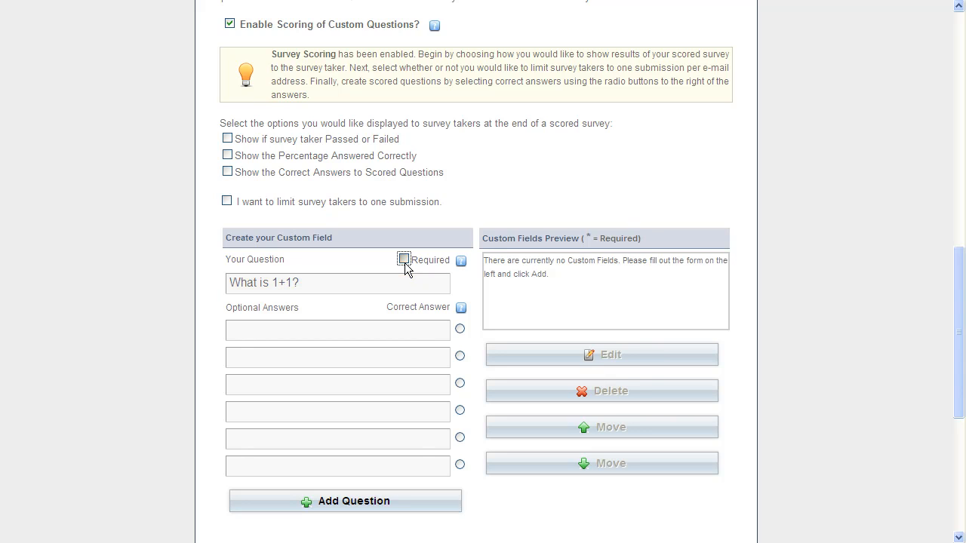
click(404, 260)
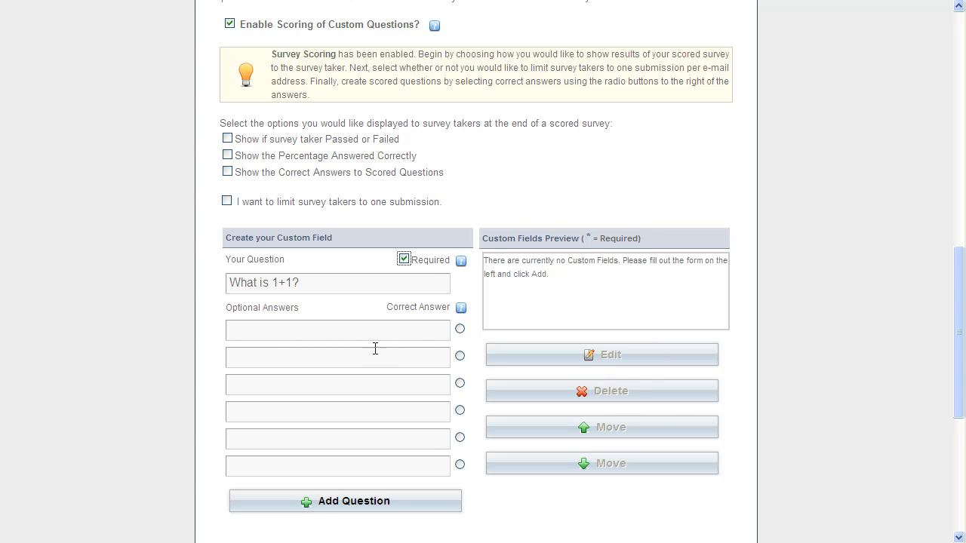
Enter answer options 1, 2 and 3456, with 2 as the correct answer
click(336, 329)
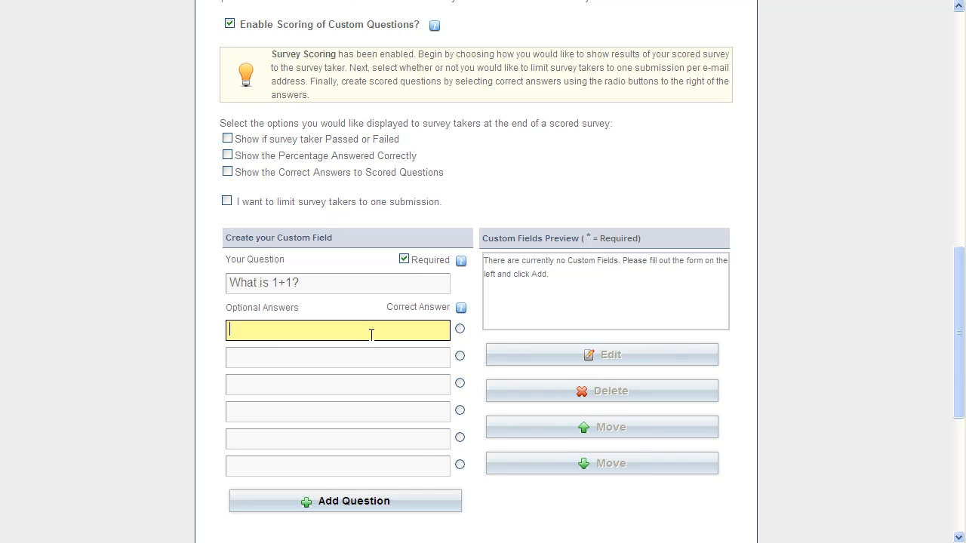
text(1)
click(338, 358)
text(2)
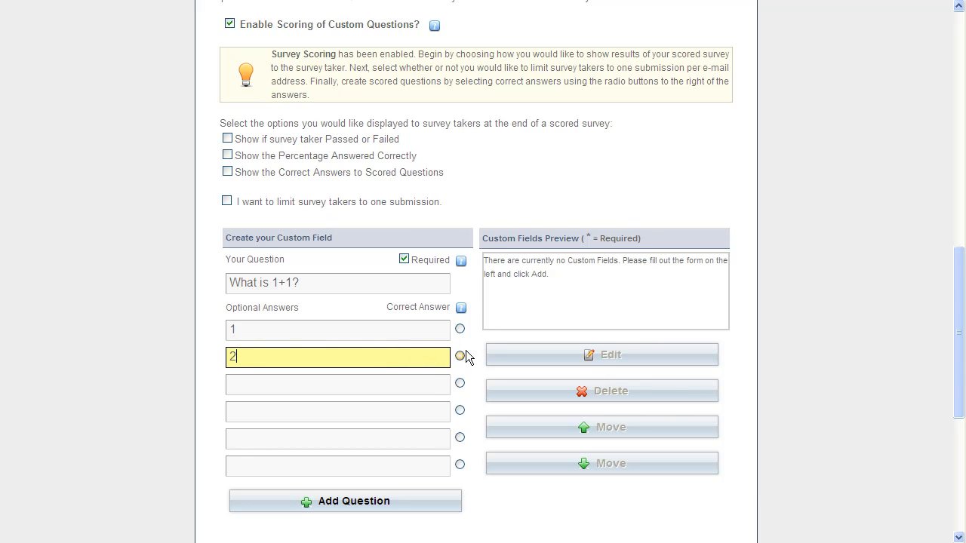
click(337, 384)
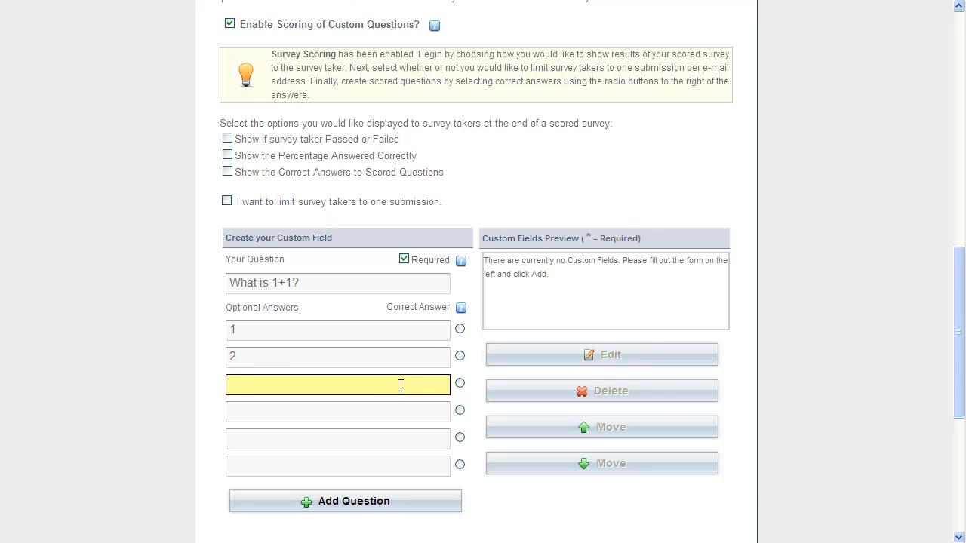
text(3456)
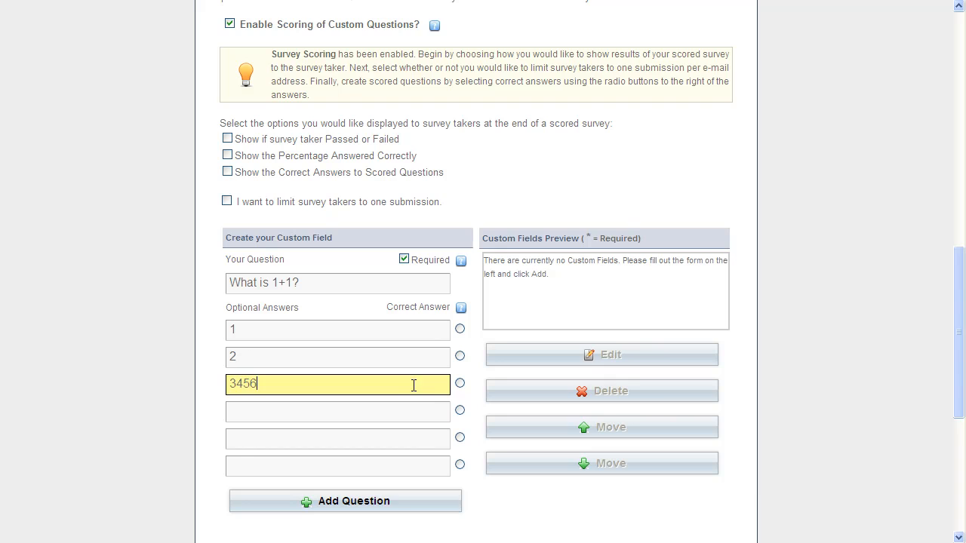
mouse_move(462, 382)
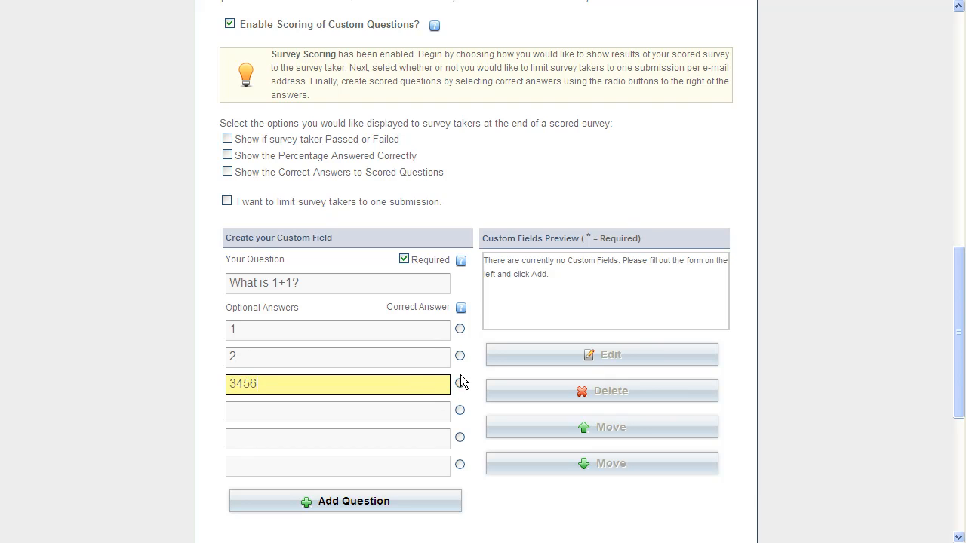
click(460, 357)
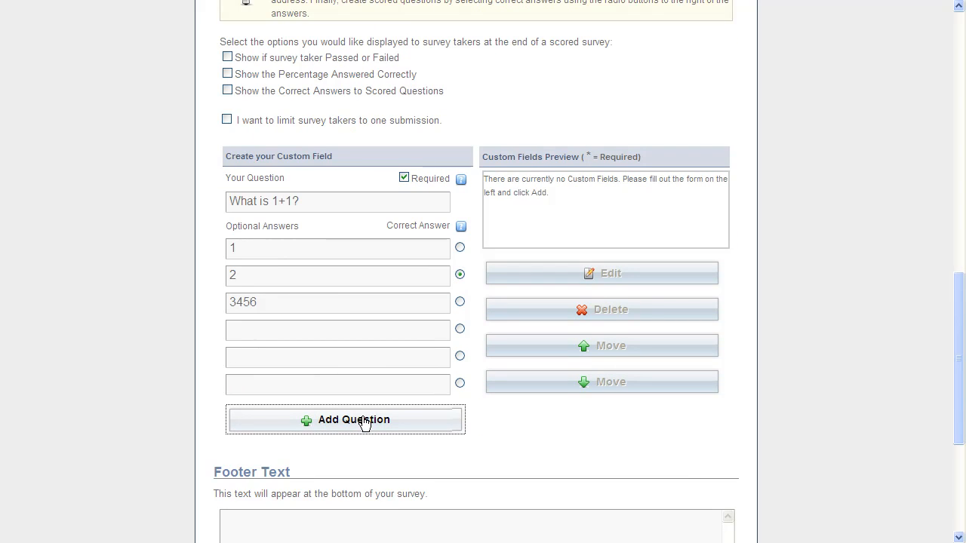
Add the 'What is 1+1?' question to the Custom Fields Preview
click(345, 419)
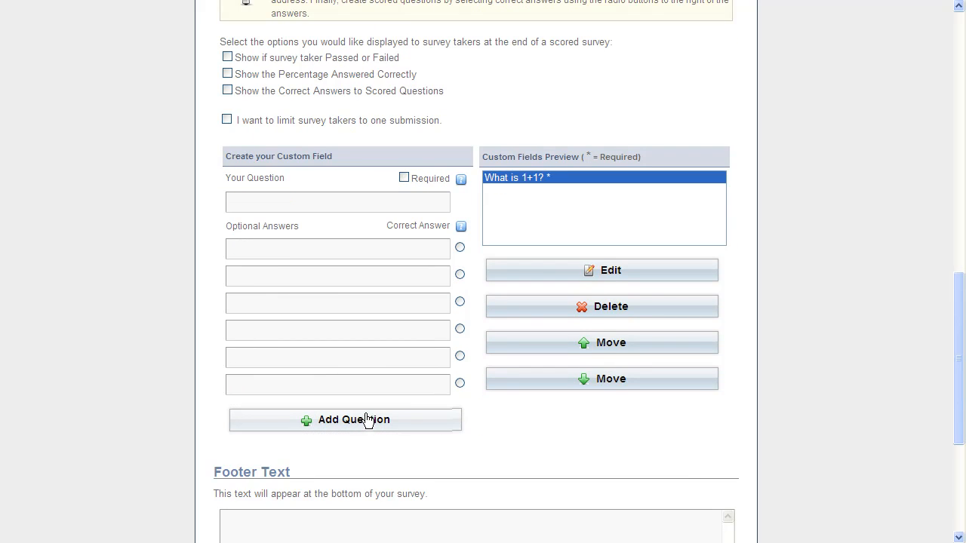
mouse_move(542, 188)
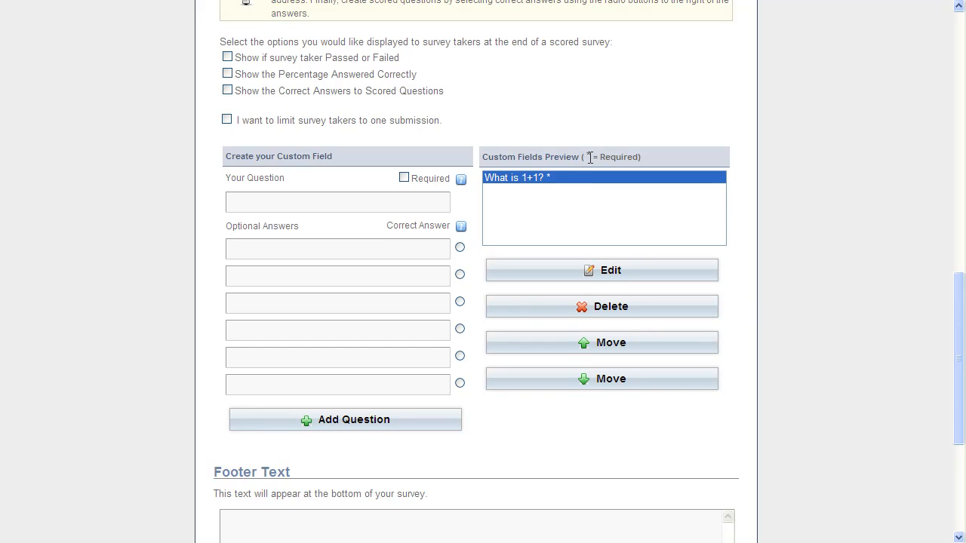
mouse_move(566, 266)
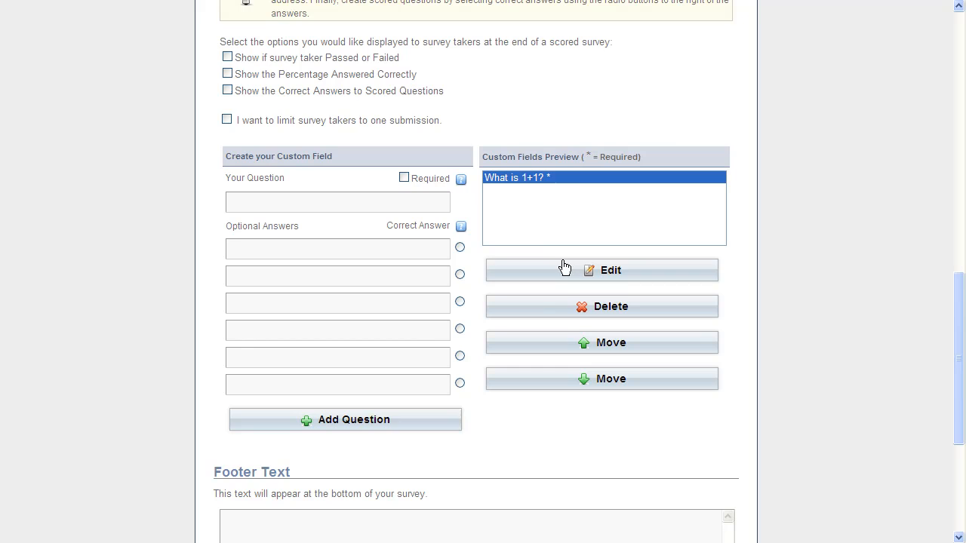
mouse_move(536, 297)
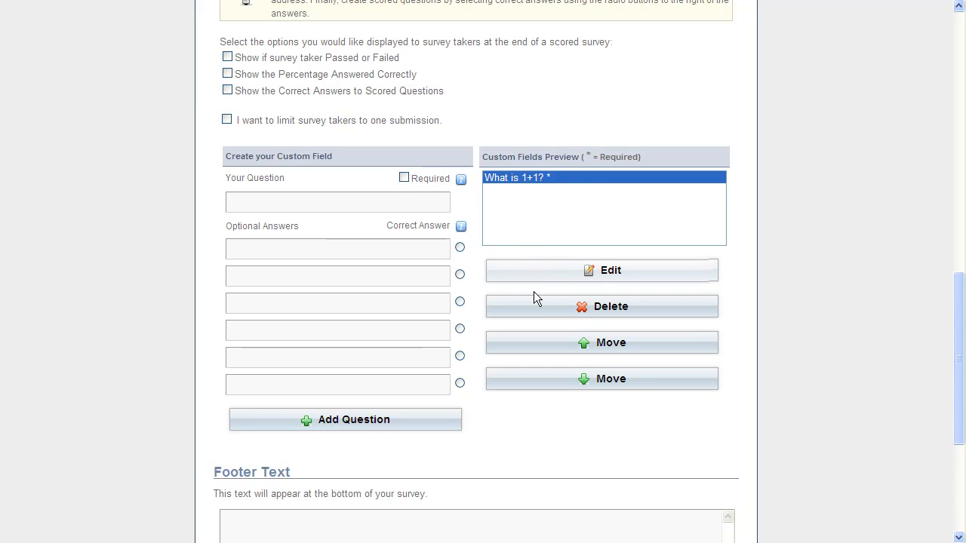
mouse_move(541, 386)
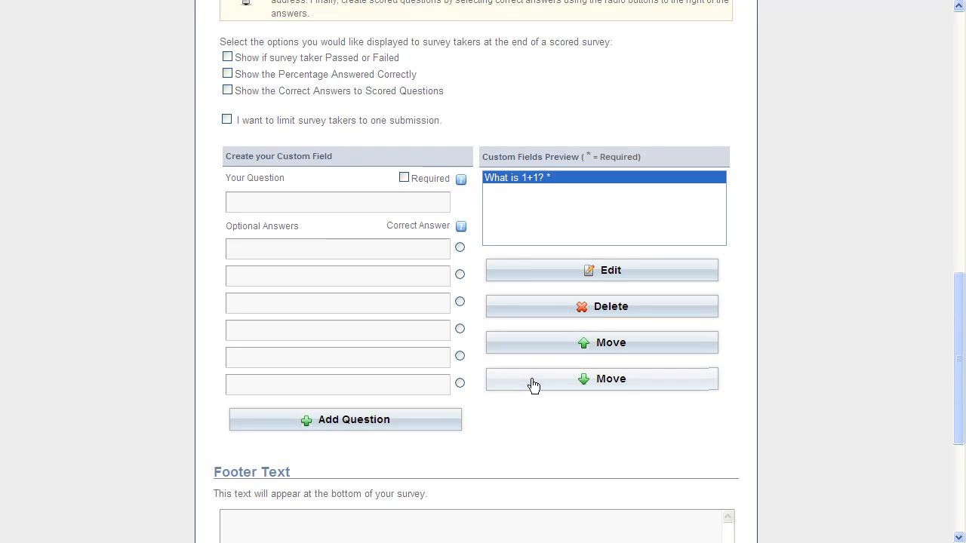
Set the survey footer to 'Thanks!' and enable e-mail notification on completion
scroll(down, 3)
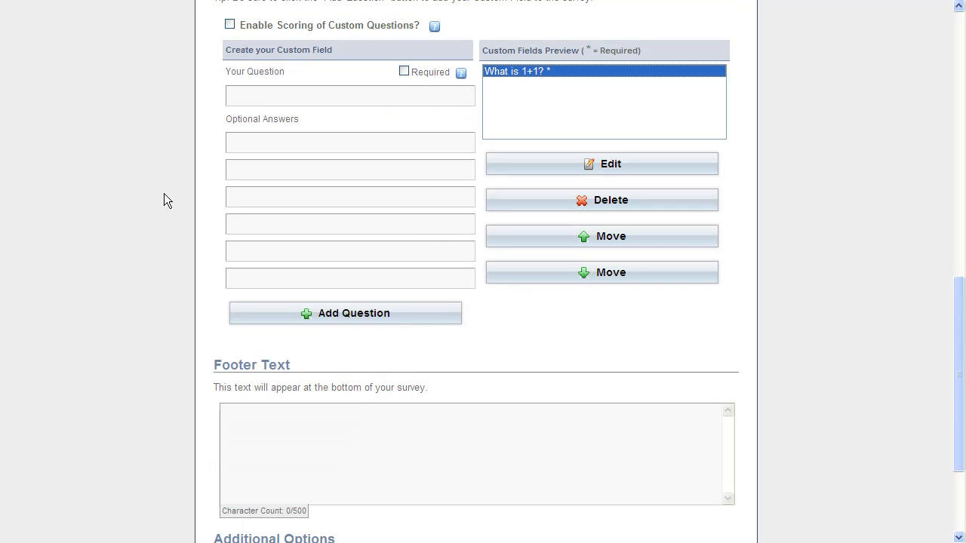
scroll(down, 3)
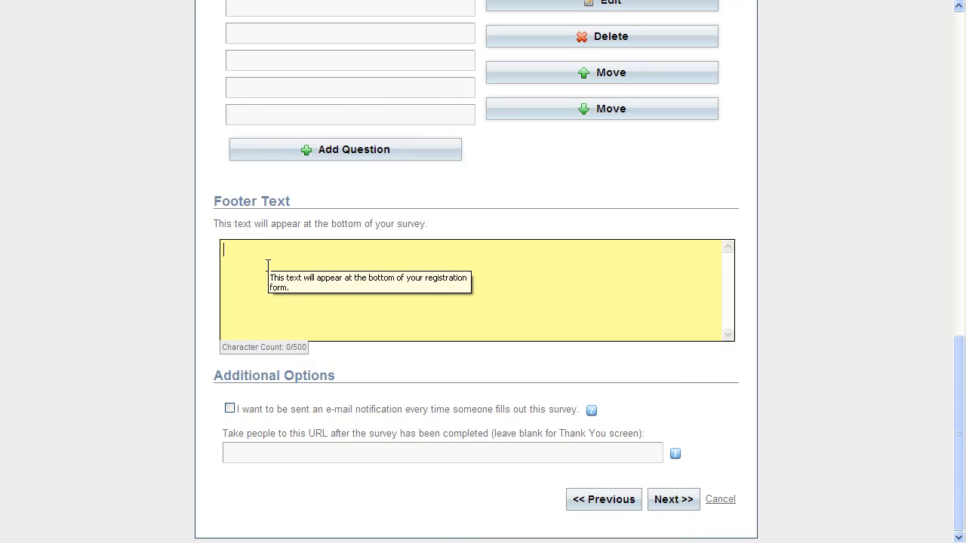
text(Thanks!)
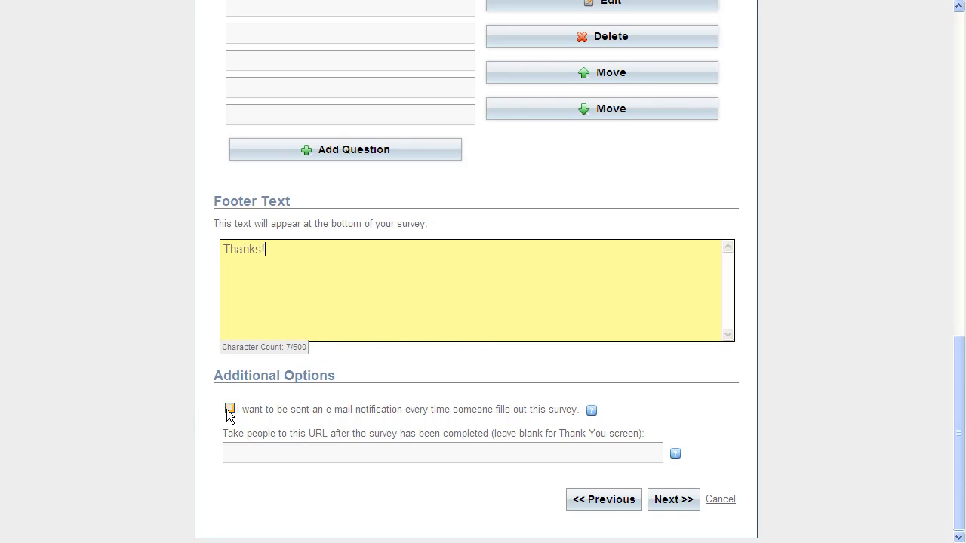
click(229, 408)
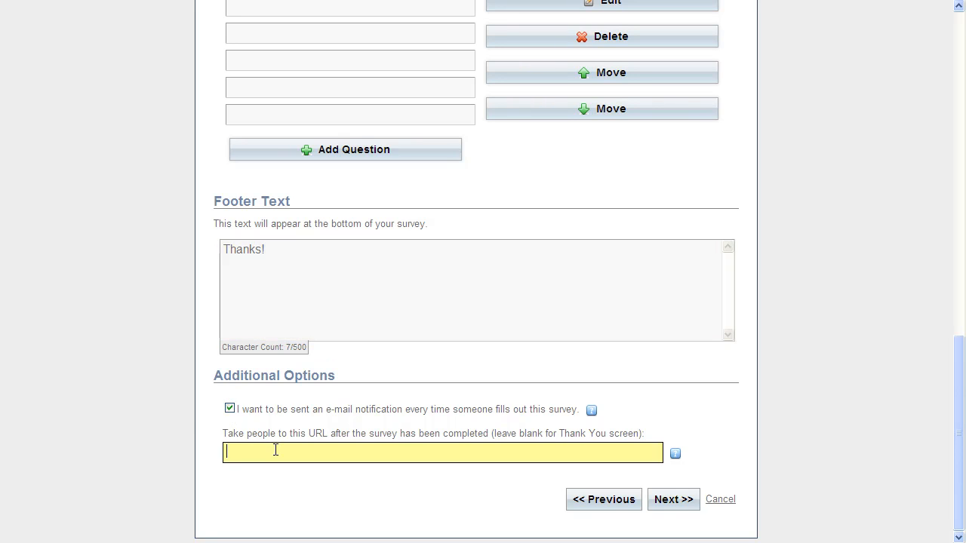
text(www)
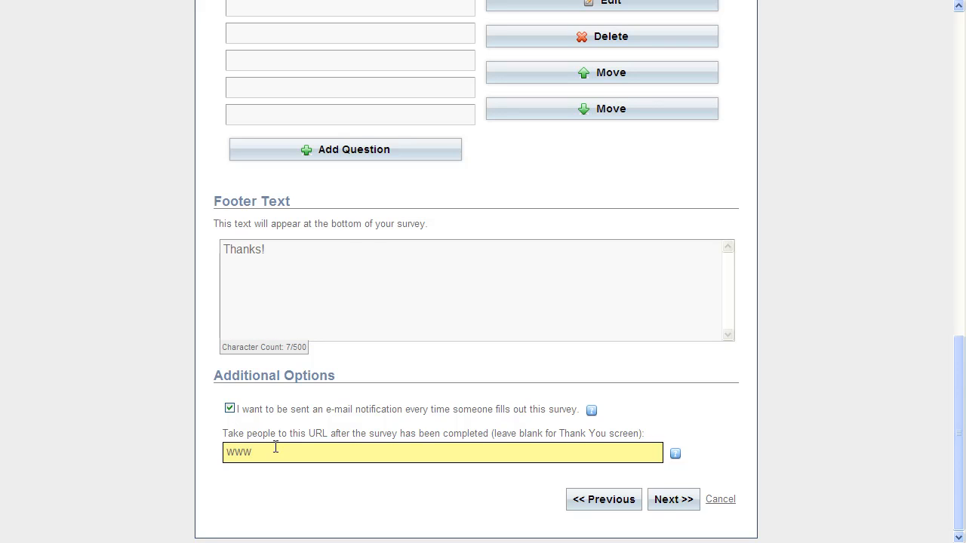
text(.you)
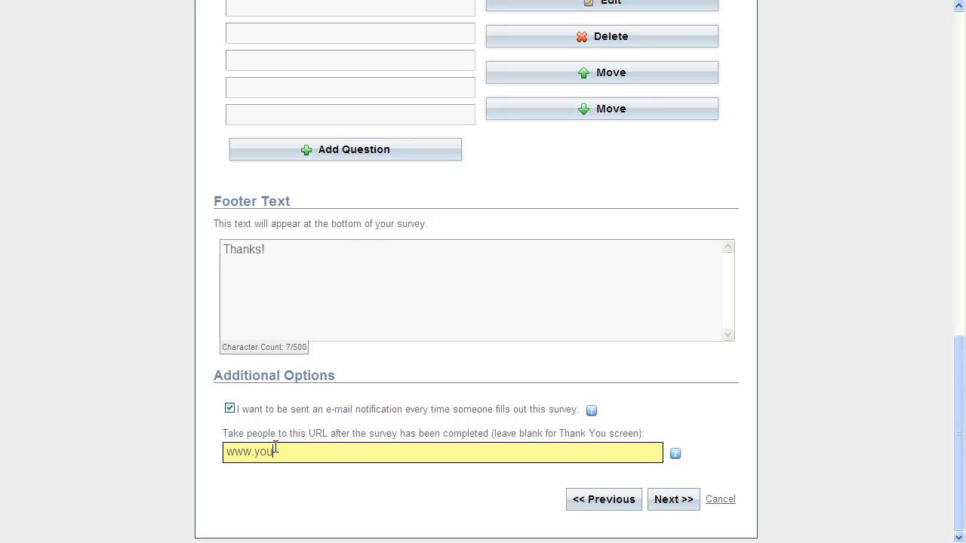
text(rcompany)
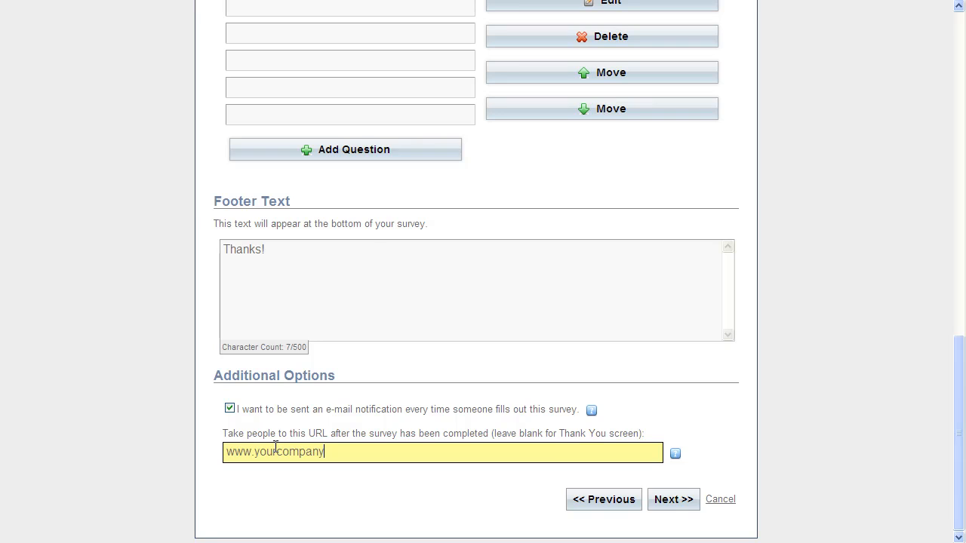
text(s)
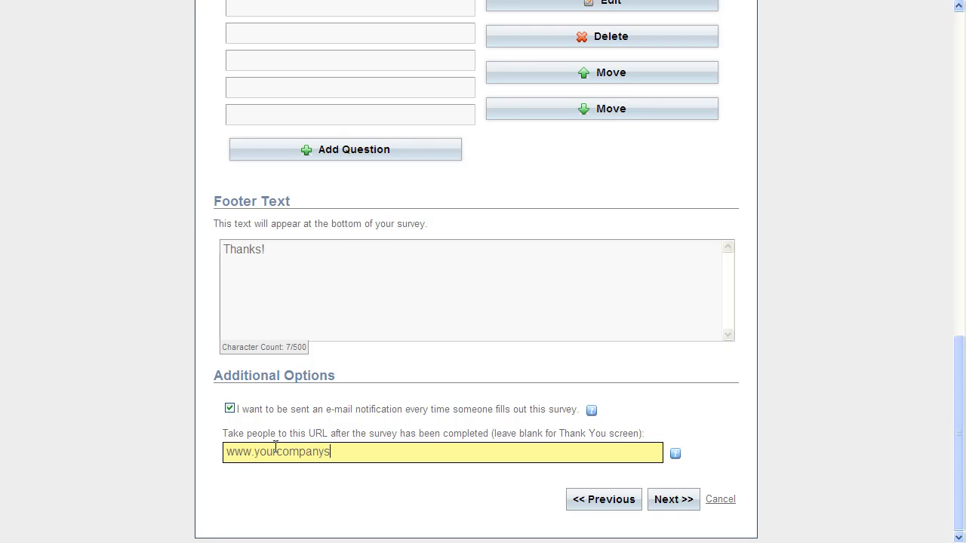
text(ite)
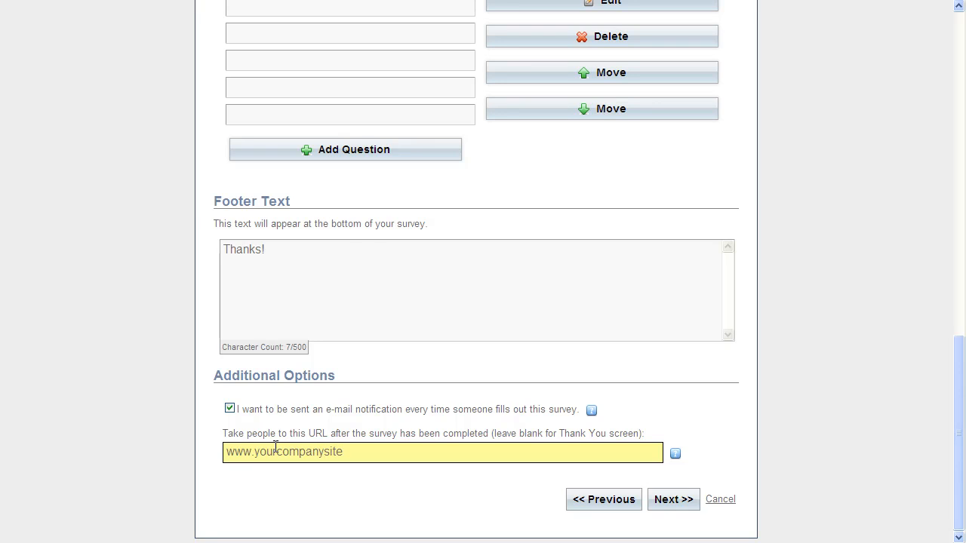
Set the passing score to 90%
scroll(up, 3)
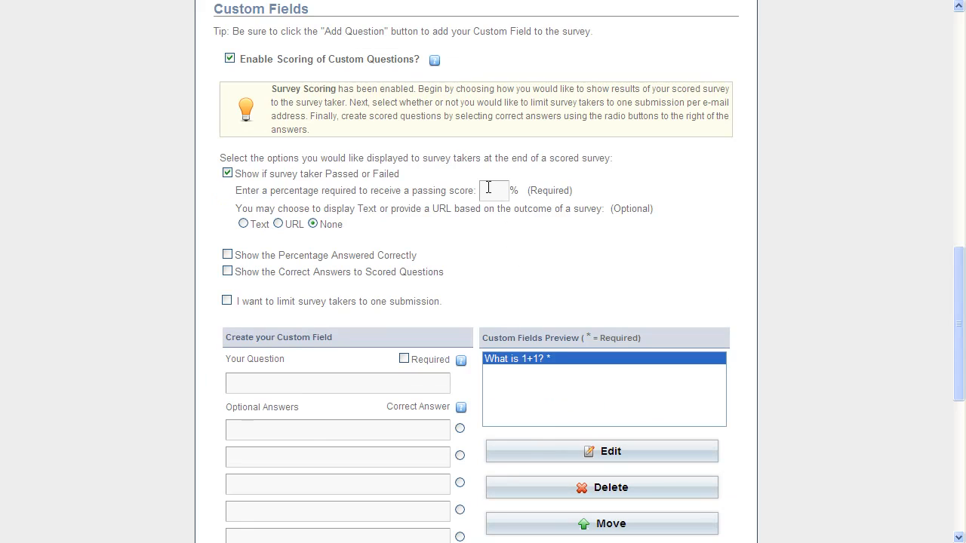
click(493, 190)
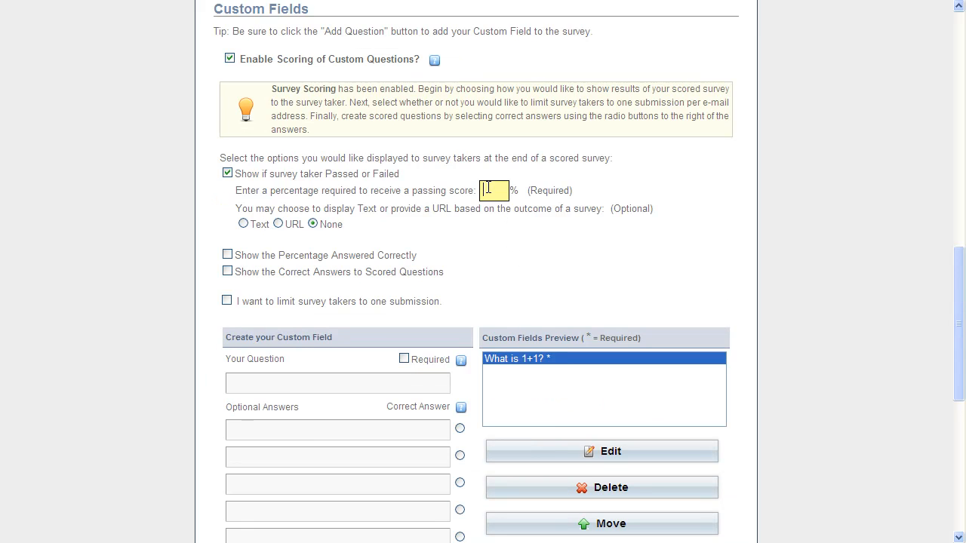
text(9)
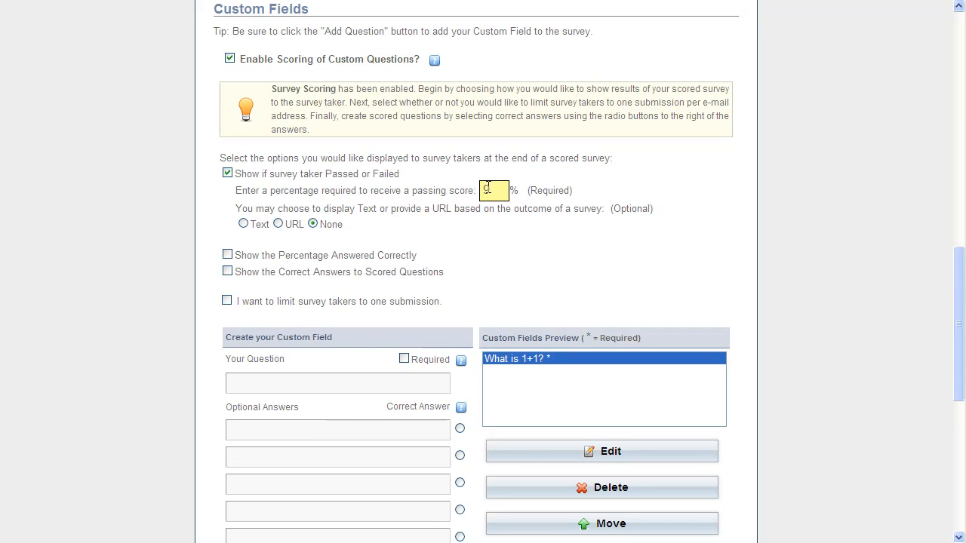
text(90)
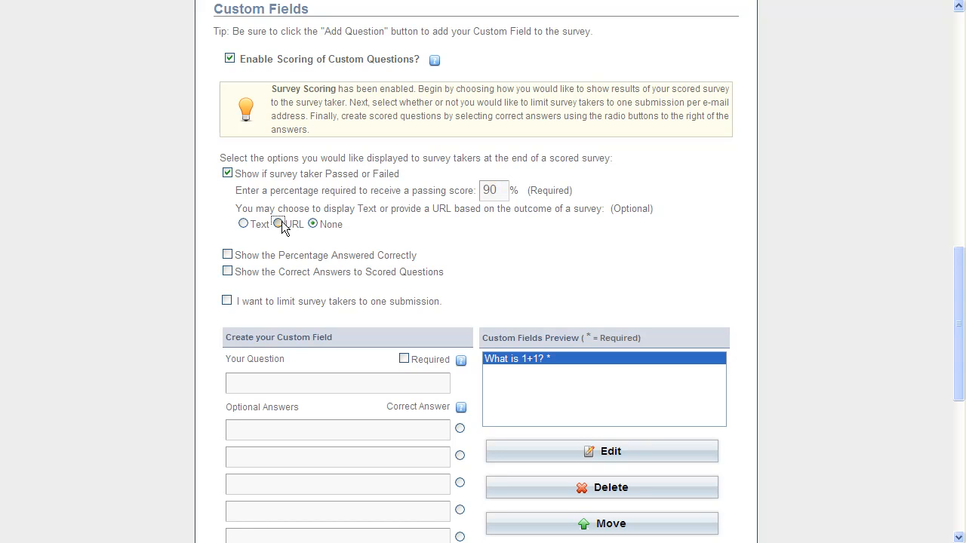
Redirect passing takers to congrats.com and failing takers to fail.com
click(279, 224)
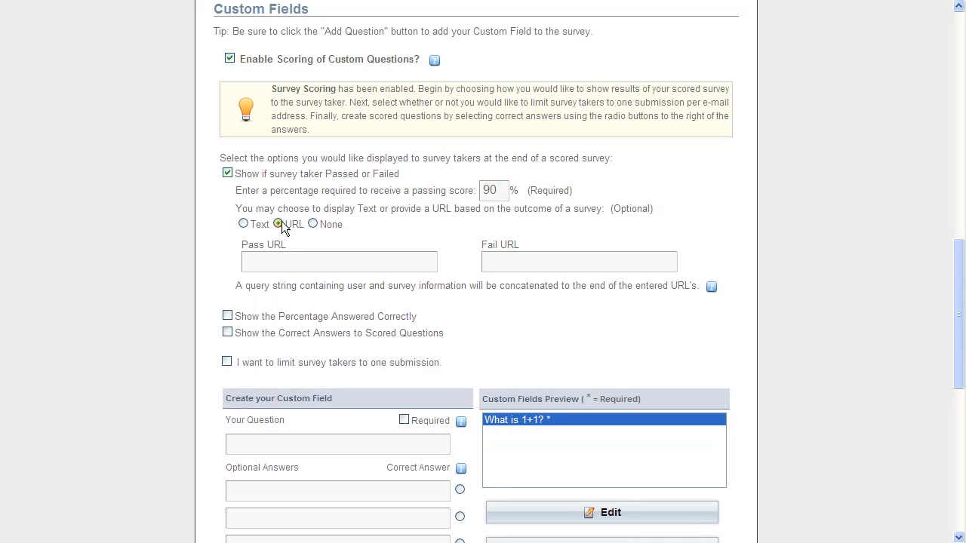
click(279, 224)
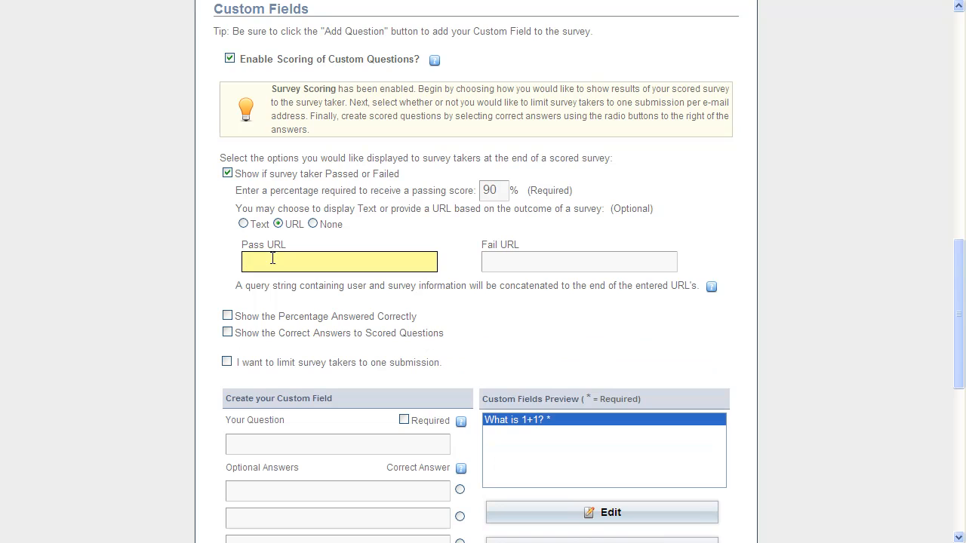
text(congrats)
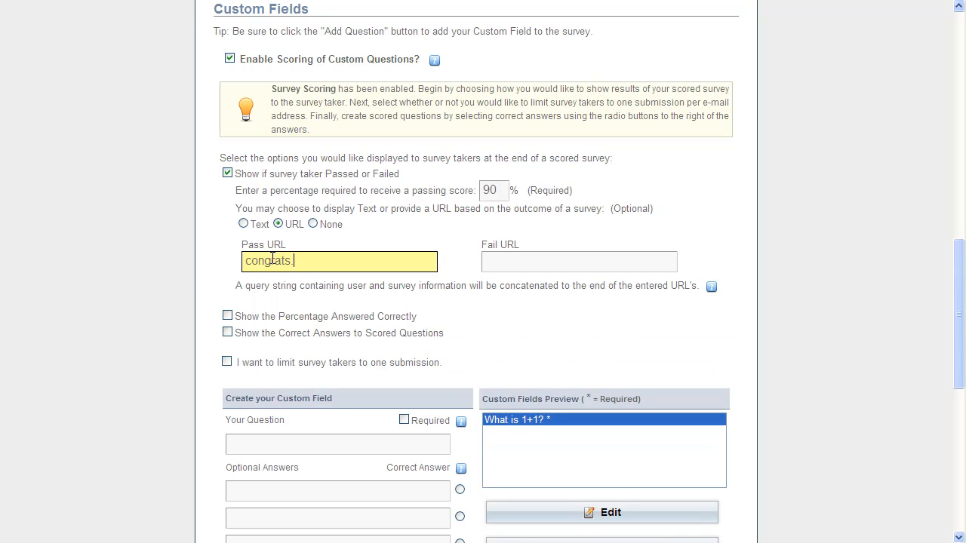
click(579, 262)
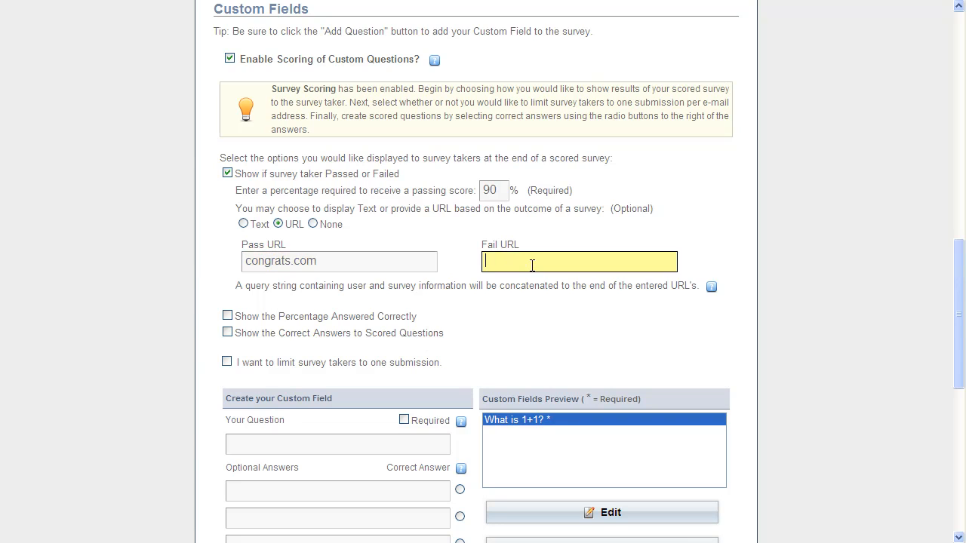
text(fail.com)
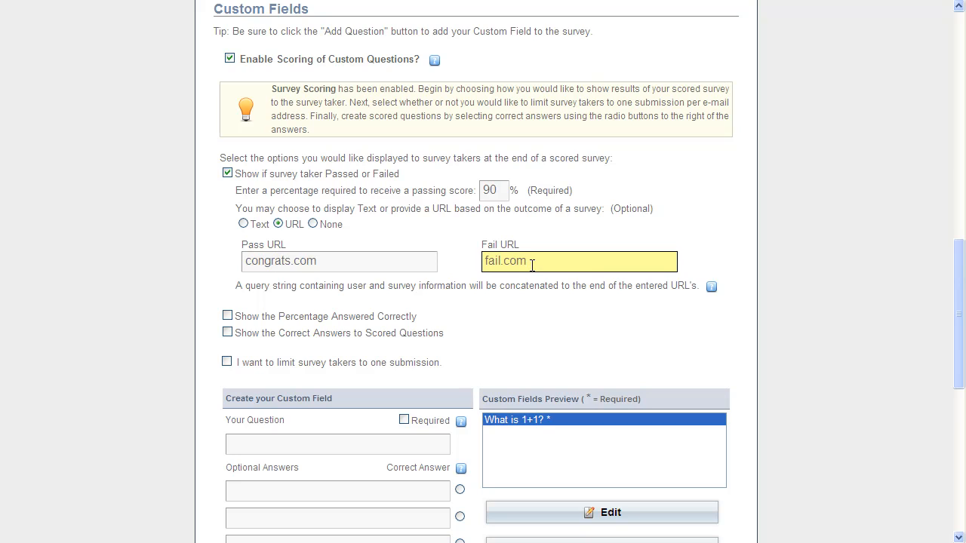
mouse_move(551, 277)
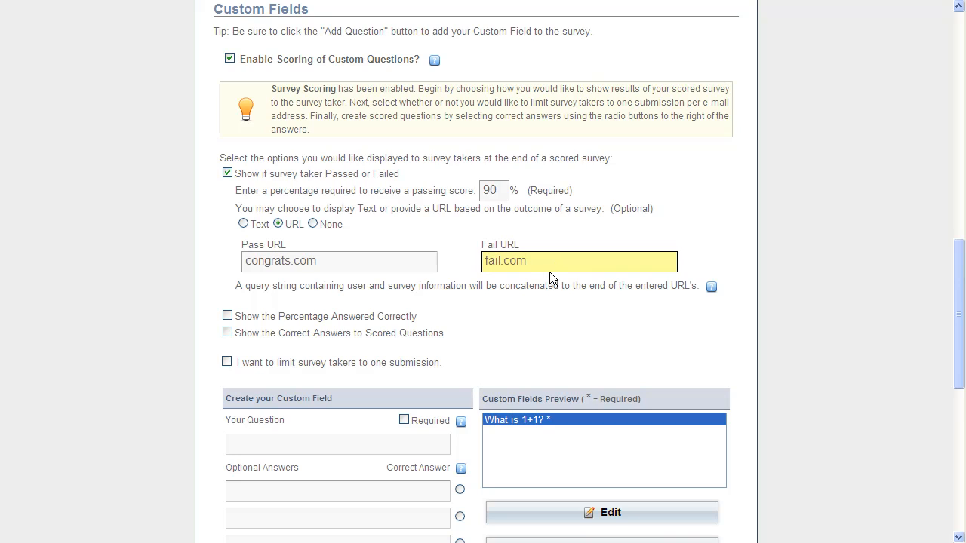
mouse_move(508, 319)
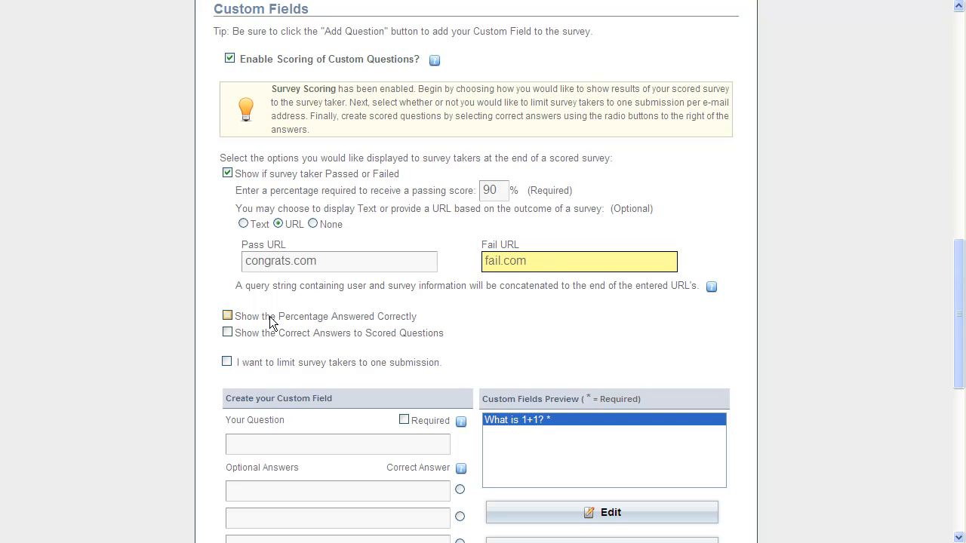
Show percentage correct and correct answers, and limit takers to one submission
click(227, 316)
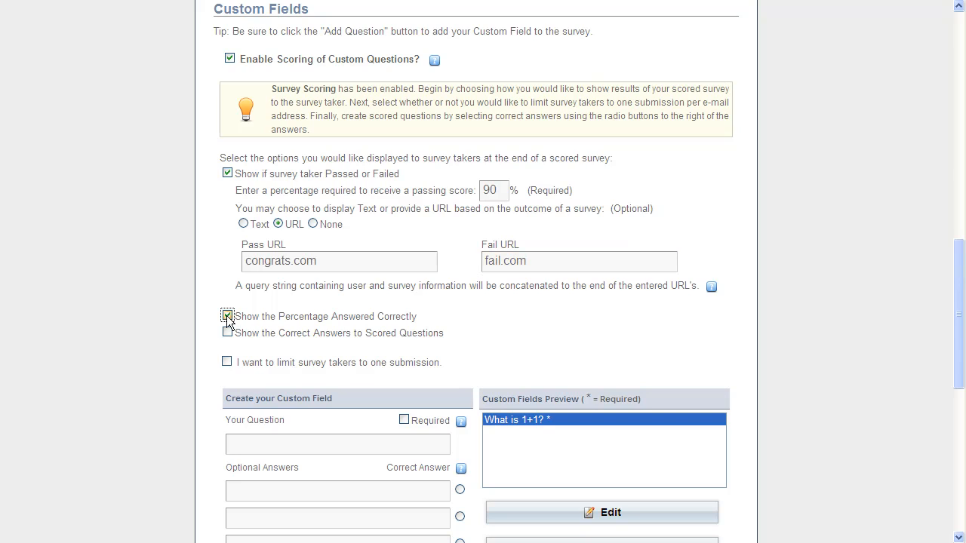
click(227, 315)
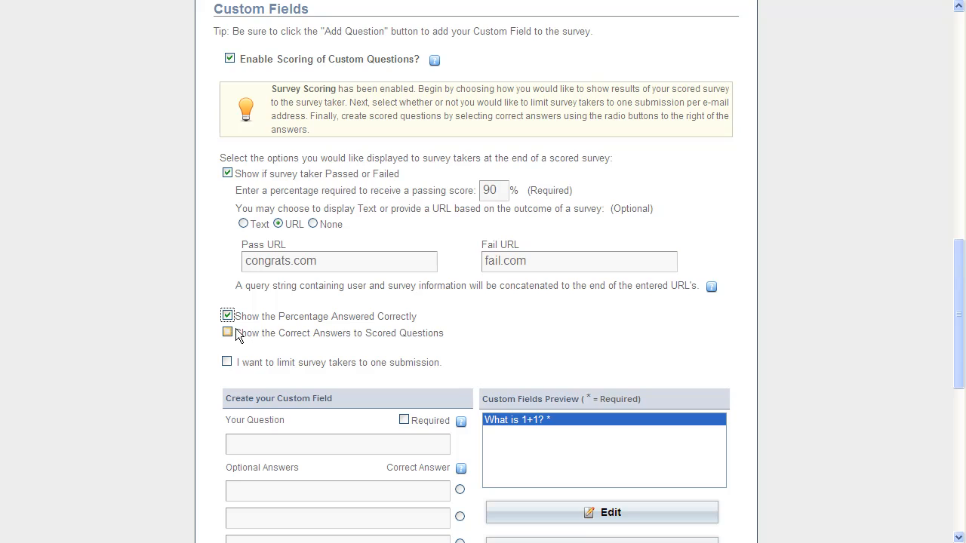
click(227, 333)
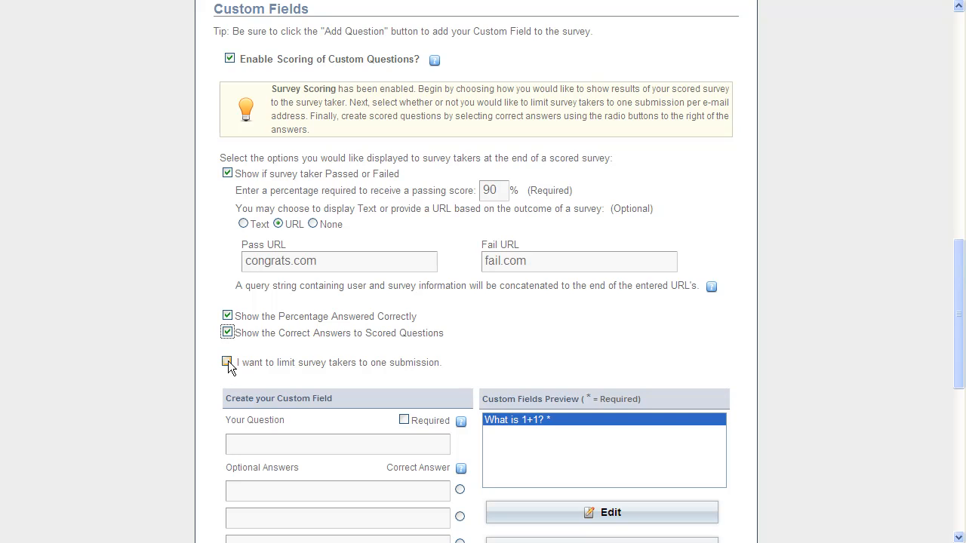
click(228, 362)
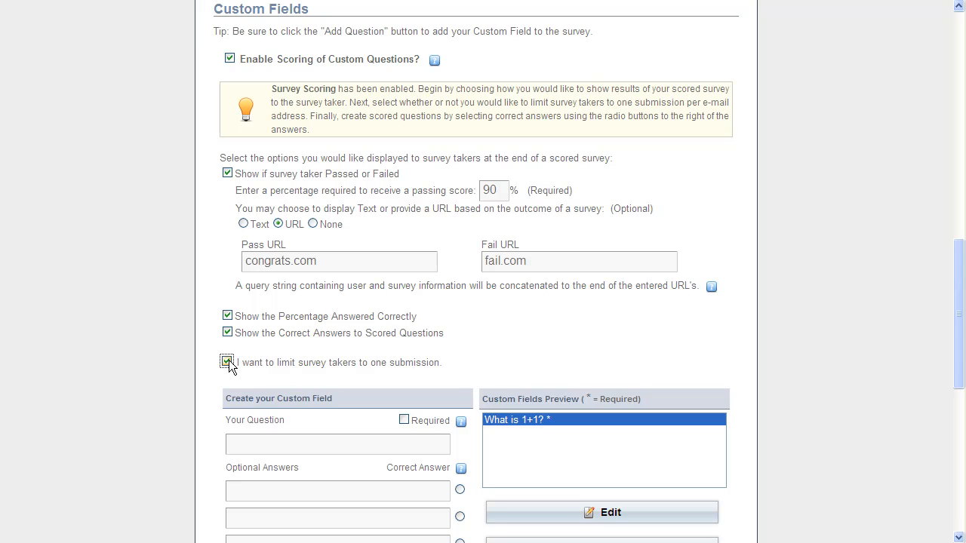
scroll(down, 3)
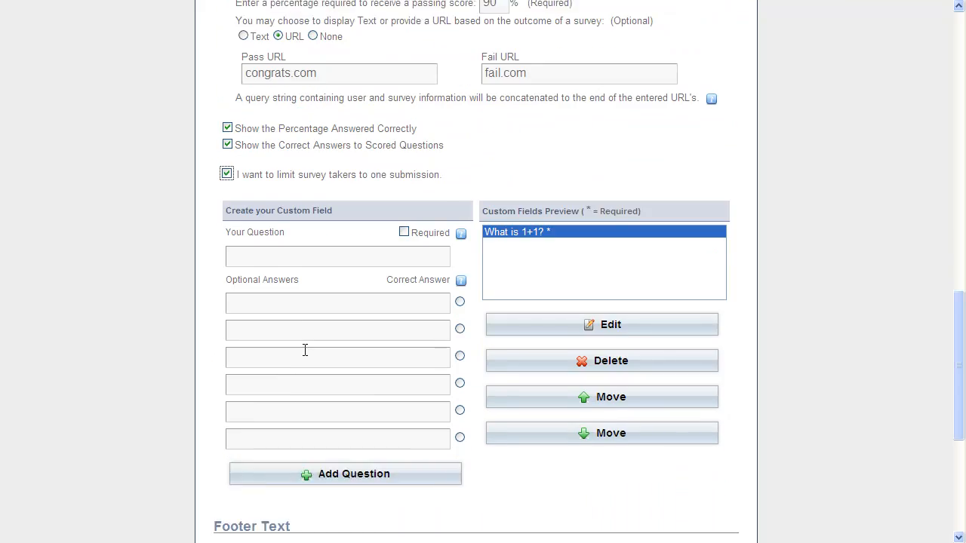
scroll(down, 3)
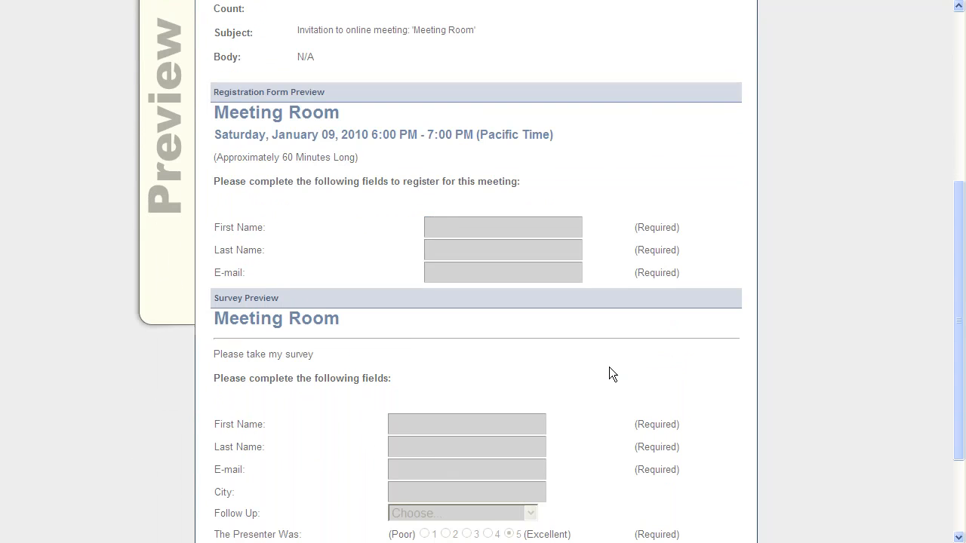
Scroll the preview to review the 'What is 1+1?' question and Thanks! footer
scroll(down, 3)
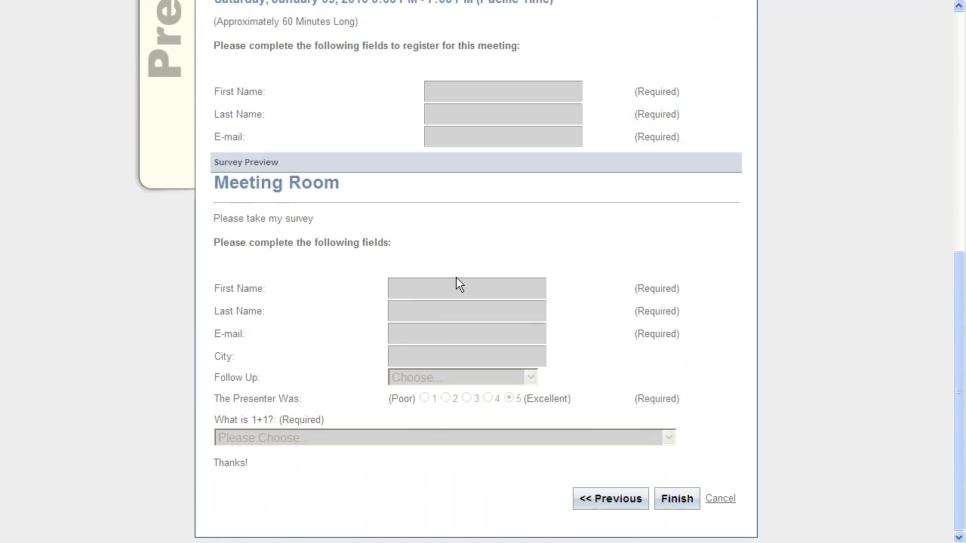
mouse_move(549, 394)
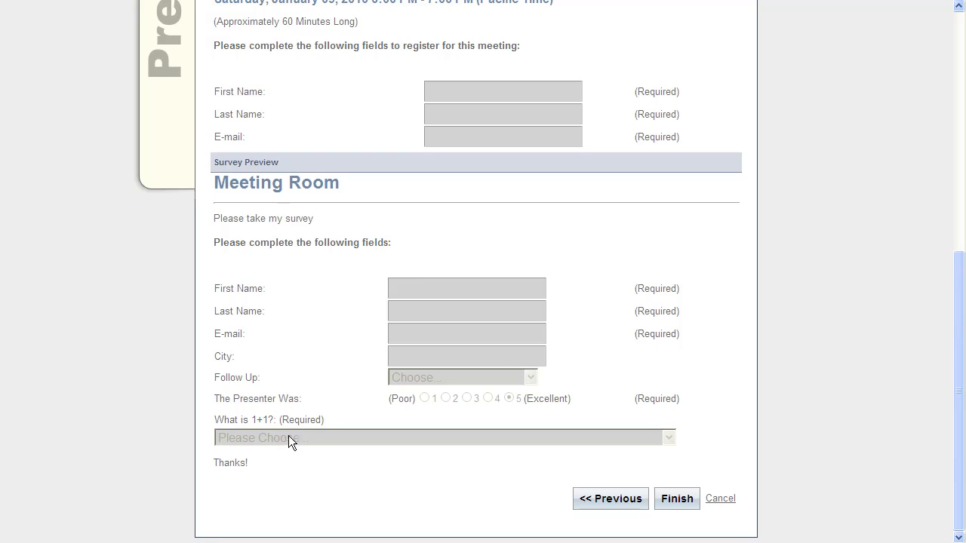
mouse_move(653, 440)
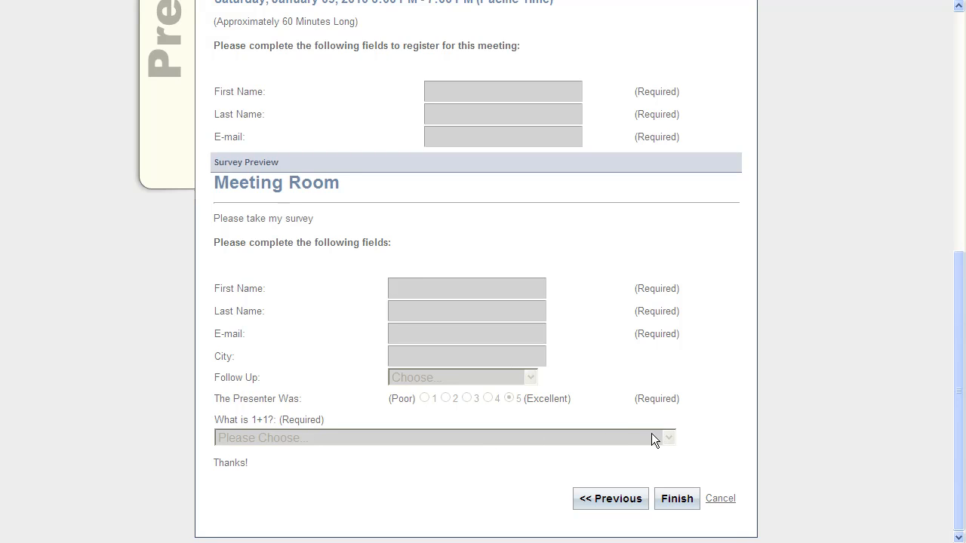
mouse_move(562, 422)
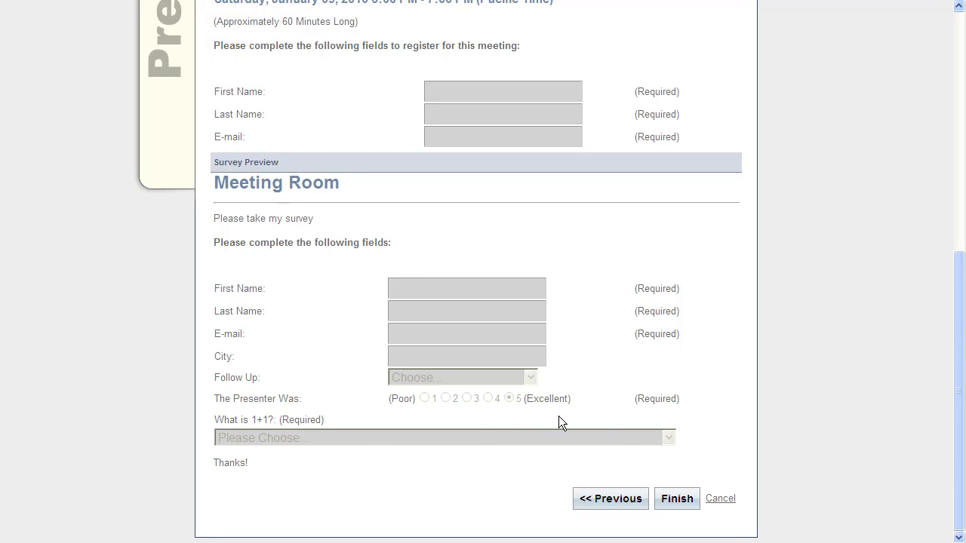
mouse_move(677, 499)
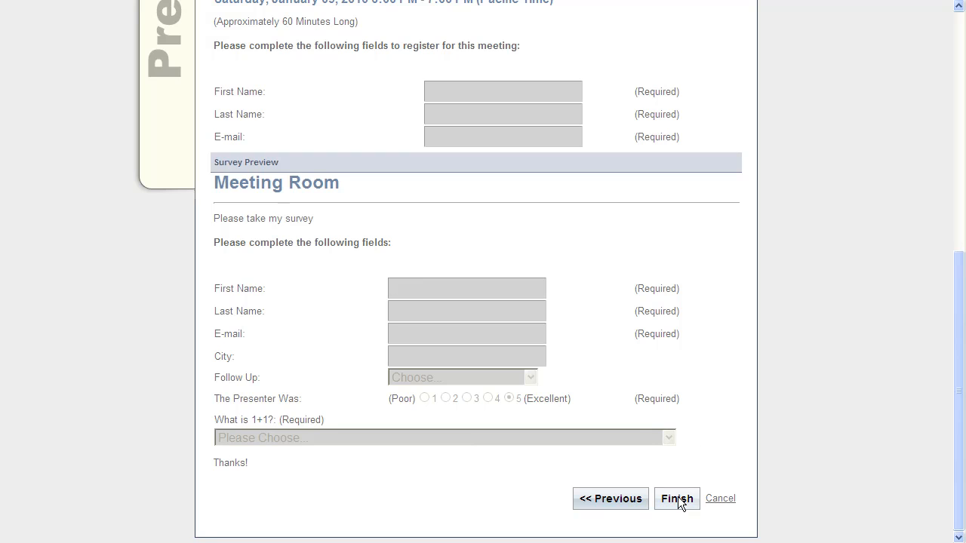